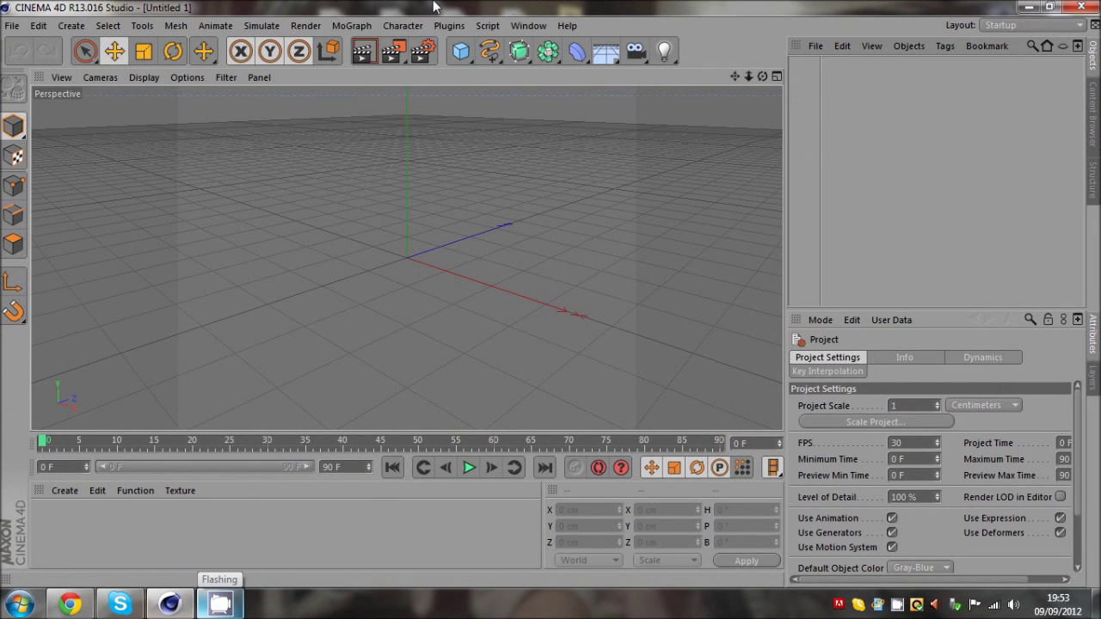
# Bring up the Content Browser from the Window menu to reach the render presets
pyautogui.click(549, 26)
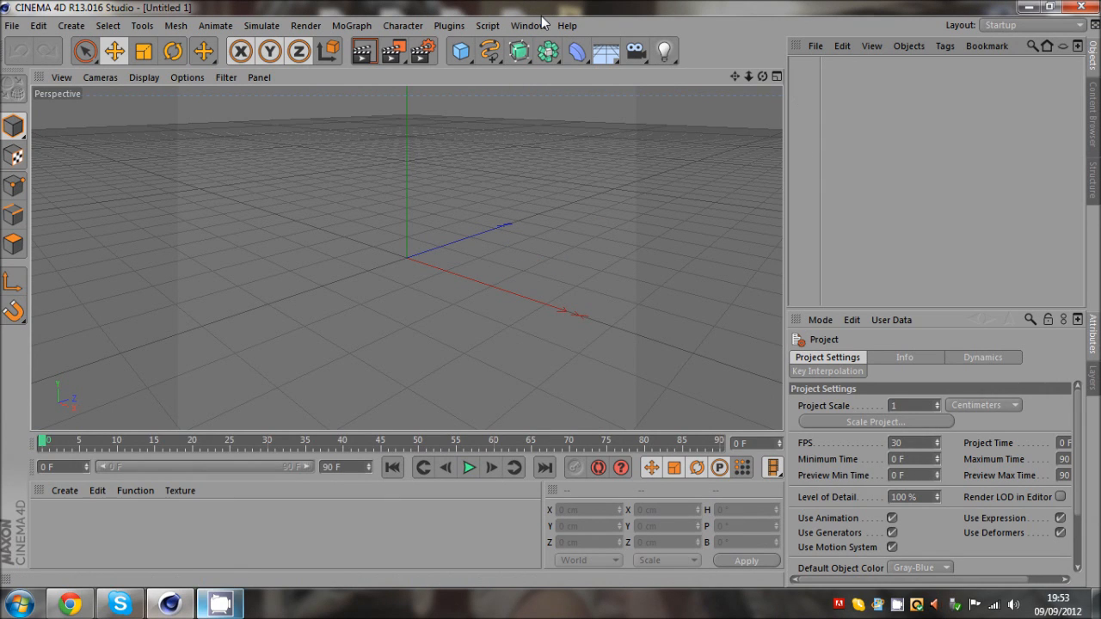
pyautogui.click(537, 24)
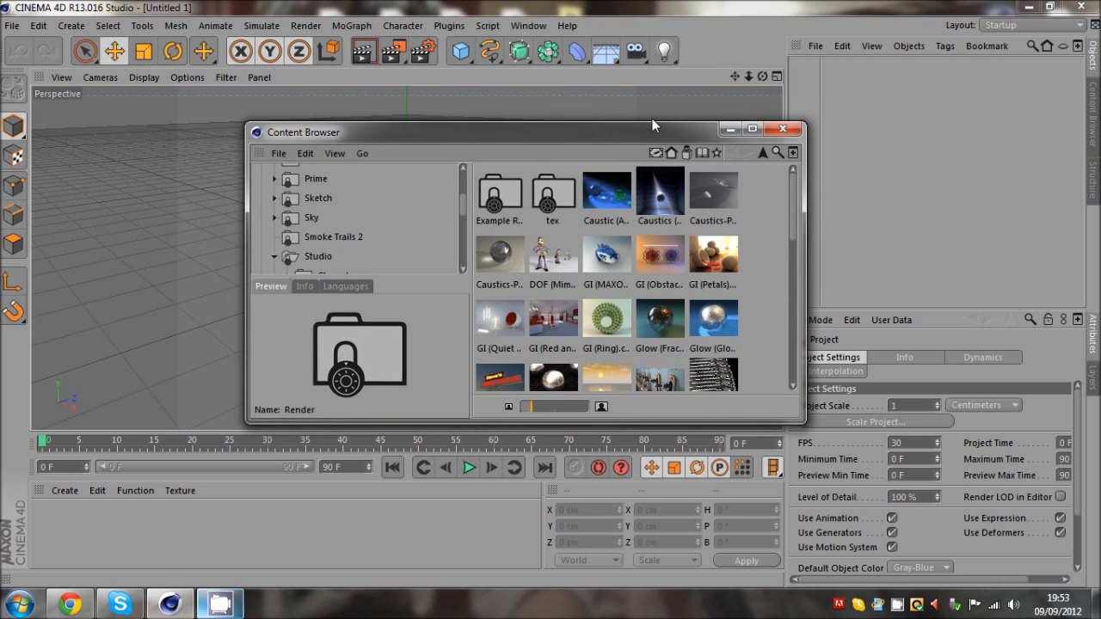
pyautogui.moveTo(797, 412)
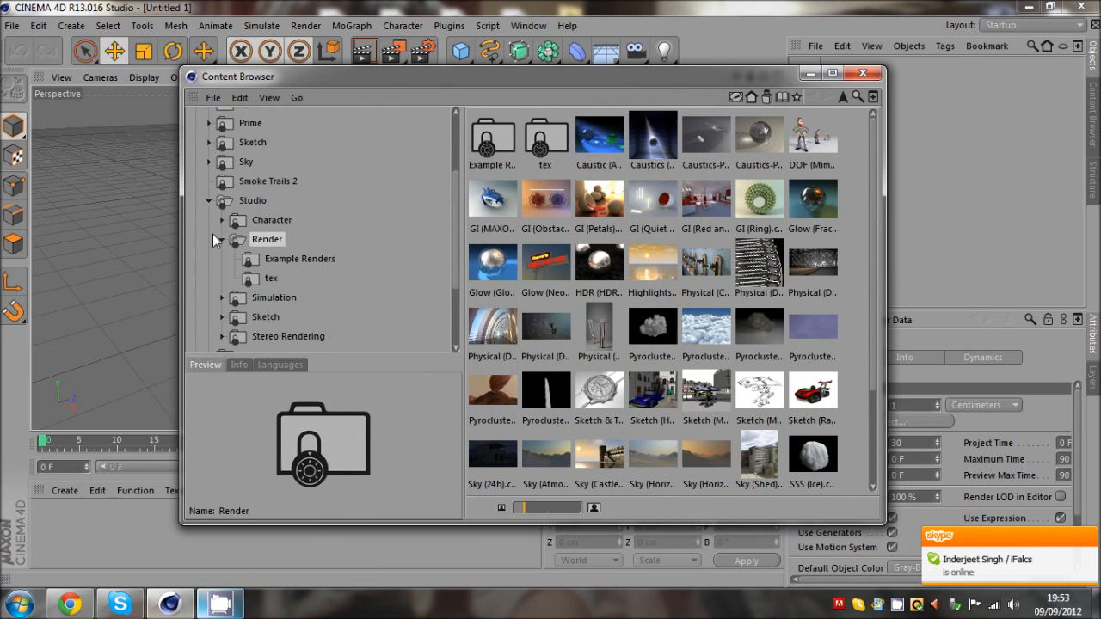
# Preview the Sea Highlights render preset, then the Lisa figure in Prime's Humans folder
pyautogui.click(208, 199)
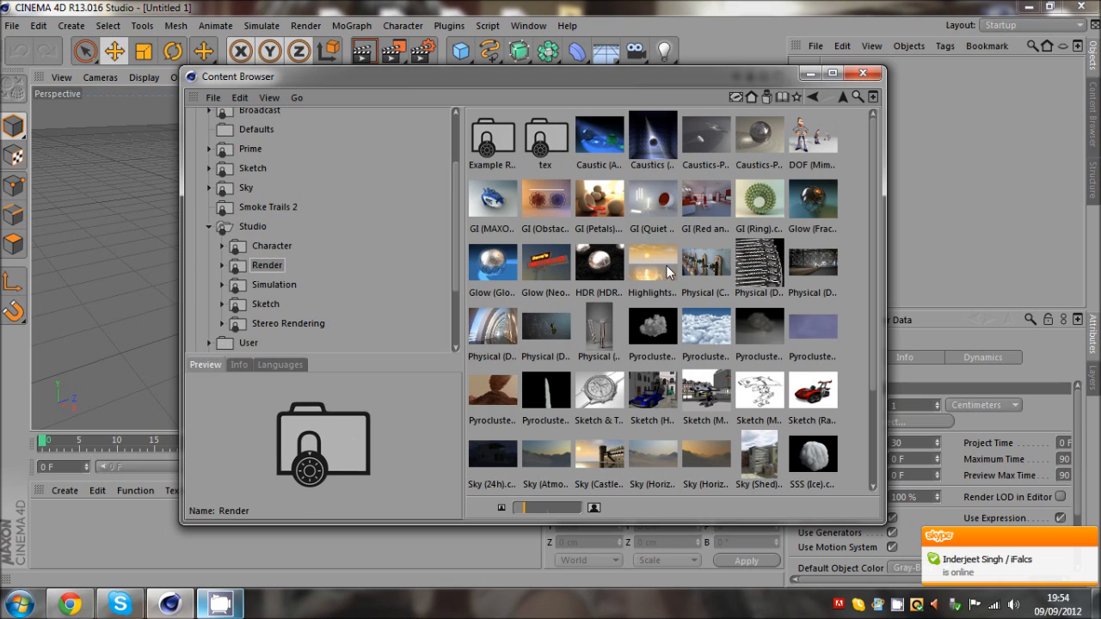
pyautogui.click(651, 262)
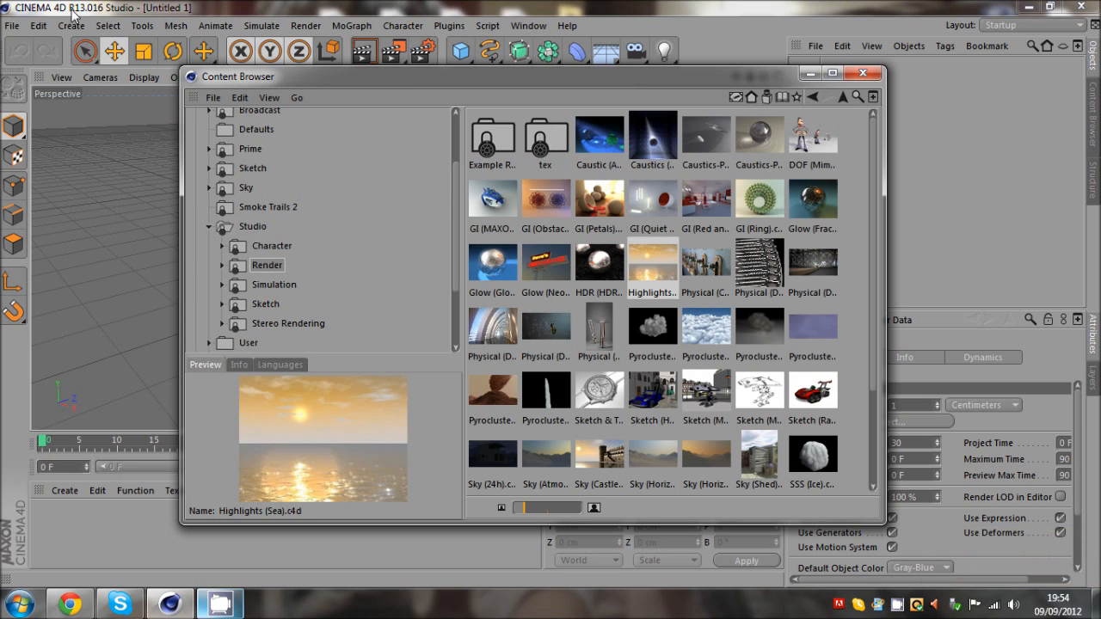
pyautogui.click(210, 227)
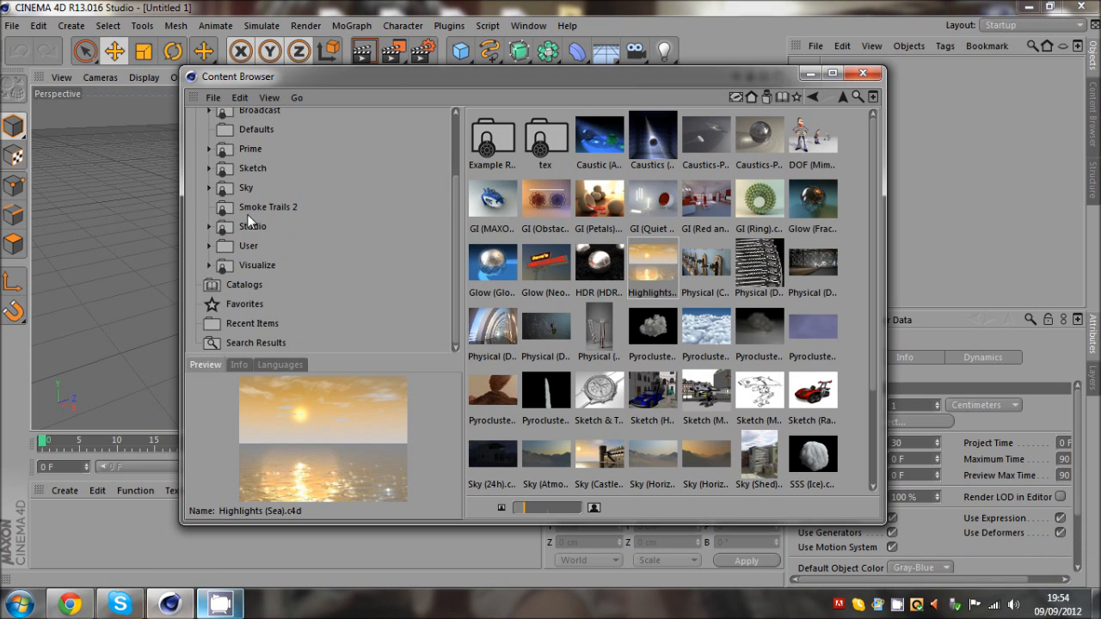
pyautogui.click(269, 207)
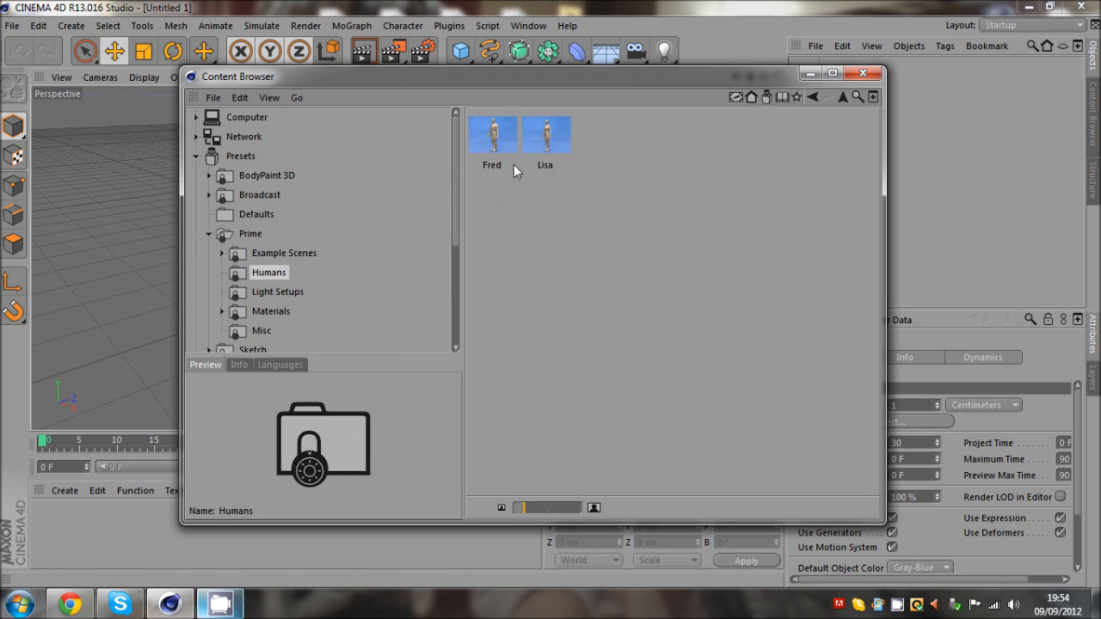
pyautogui.click(543, 134)
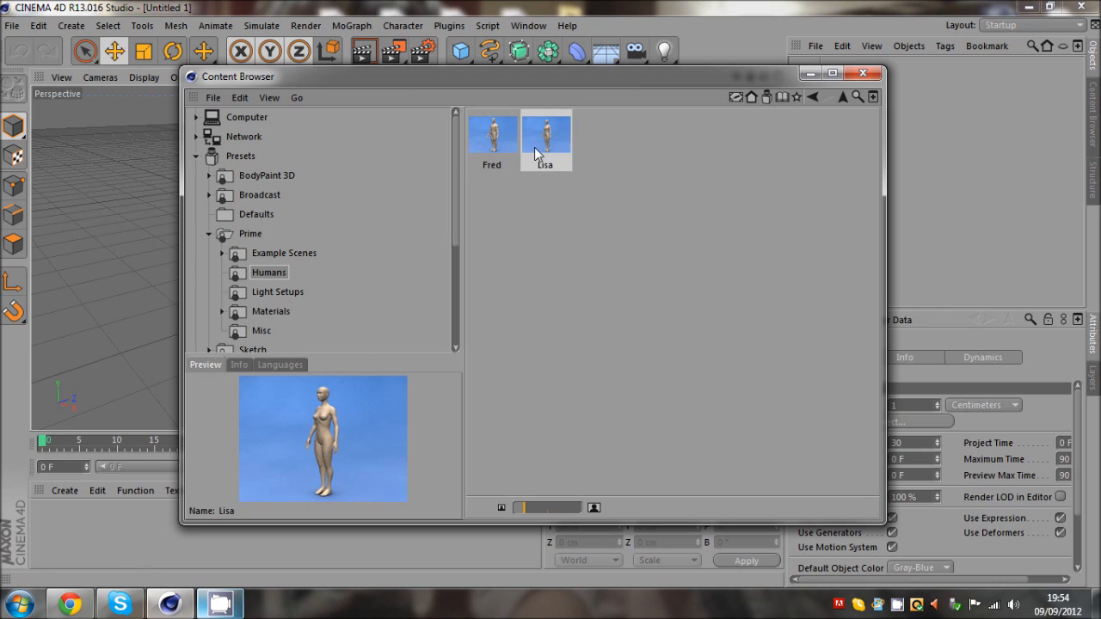
# Browse the Light Setups, Misc and Sky libraries and land on the Studio folders
pyautogui.click(278, 292)
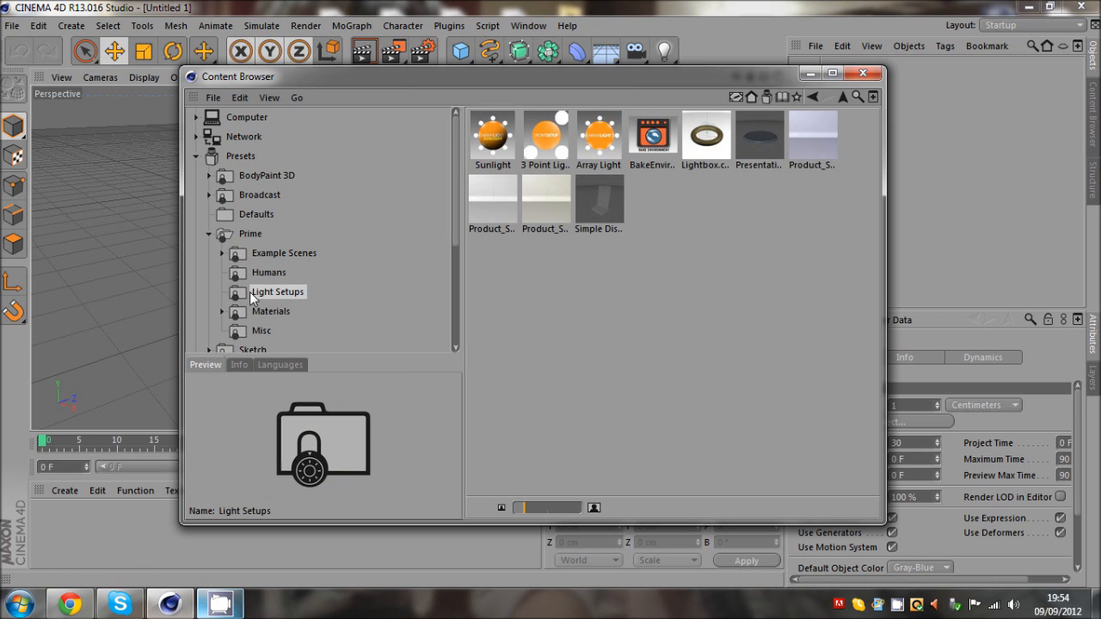
pyautogui.click(272, 311)
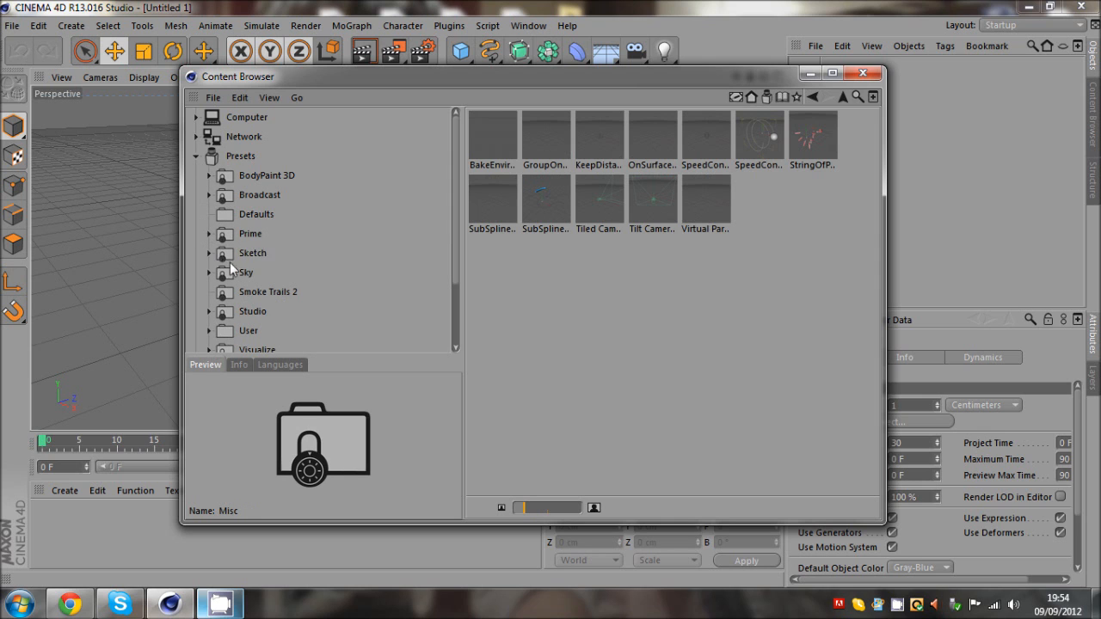
pyautogui.click(209, 272)
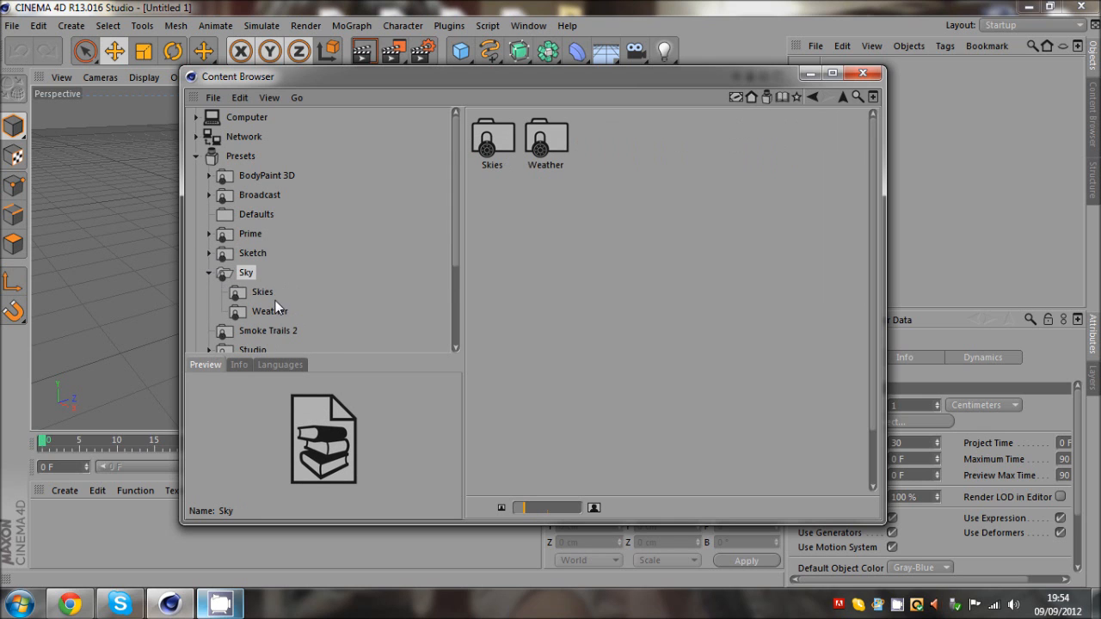
pyautogui.click(253, 311)
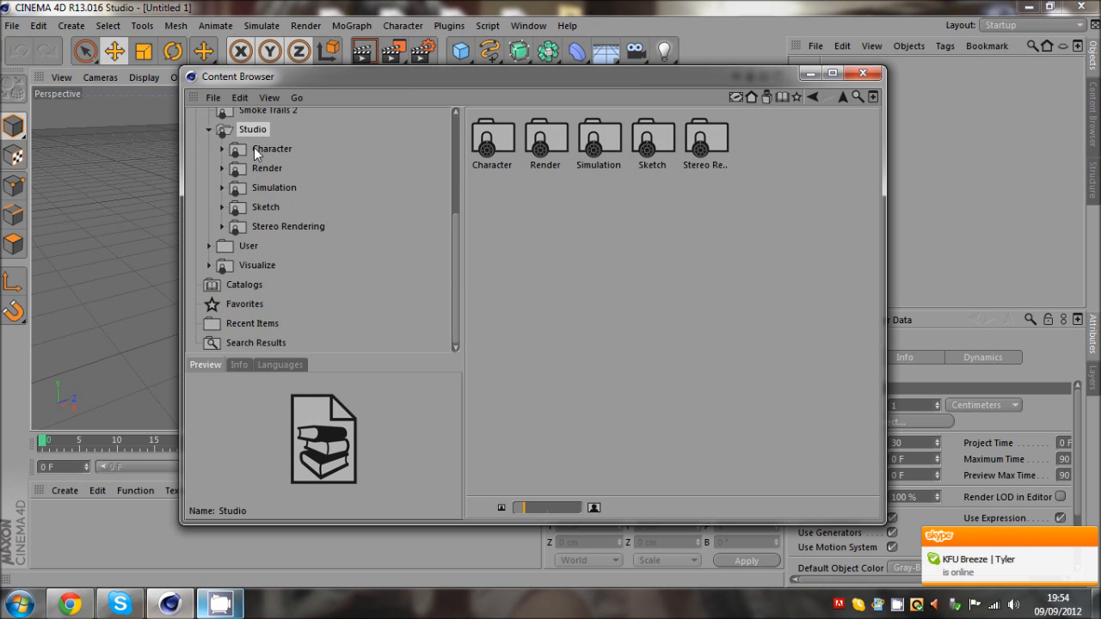
# Load a Studio Character rig preset and move a part near the skeleton's head
pyautogui.click(271, 148)
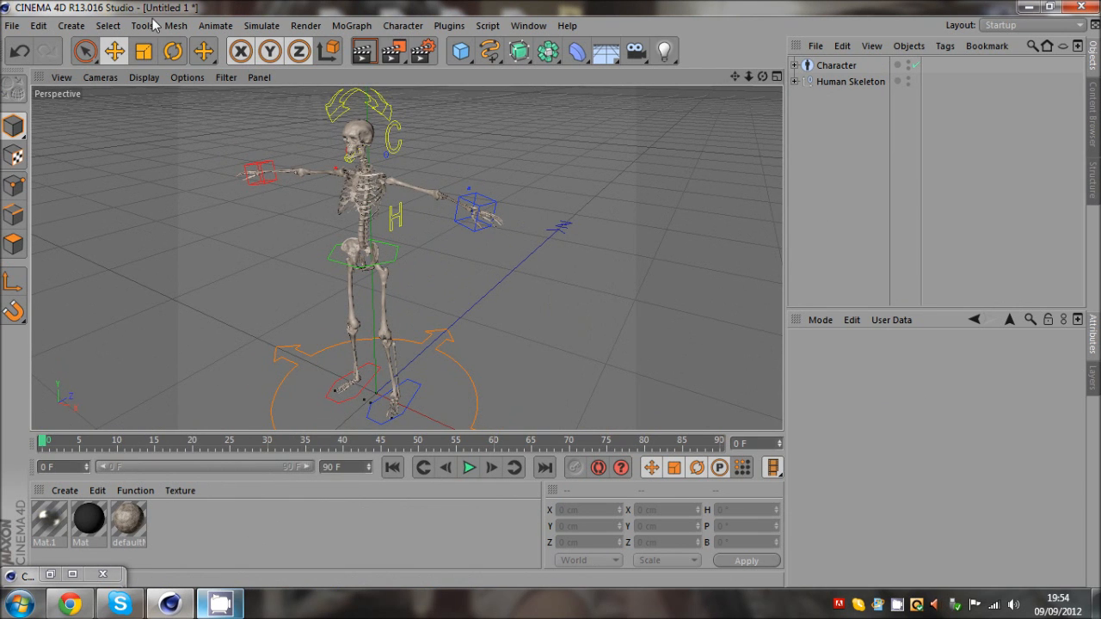
pyautogui.click(836, 65)
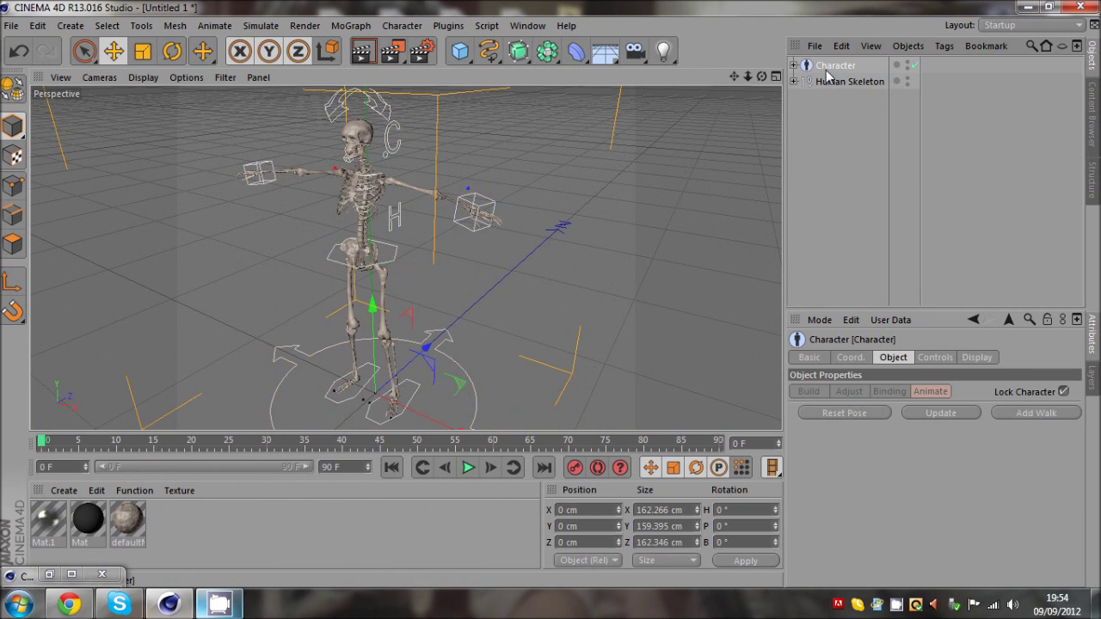
pyautogui.moveTo(891, 401)
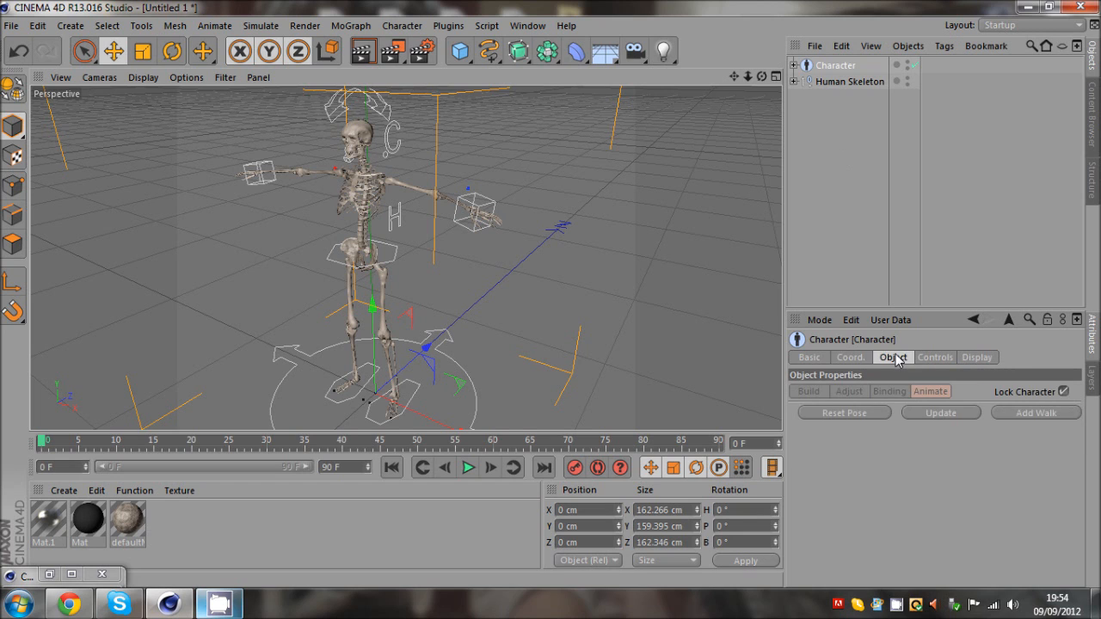
pyautogui.moveTo(495, 209)
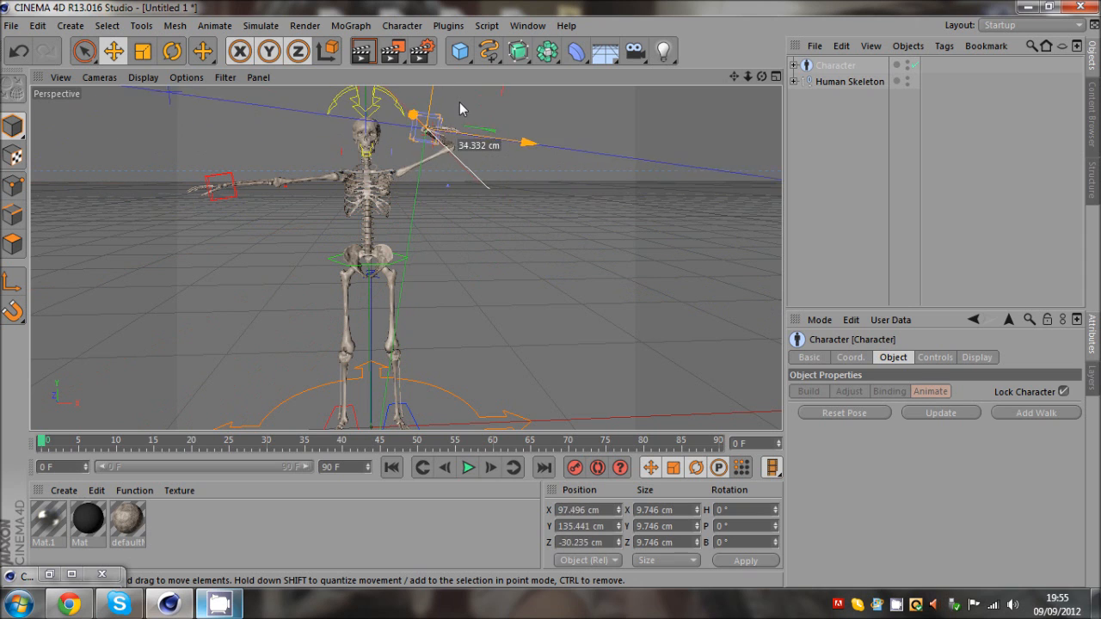
pyautogui.moveTo(421, 129); pyautogui.dragTo(438, 232)
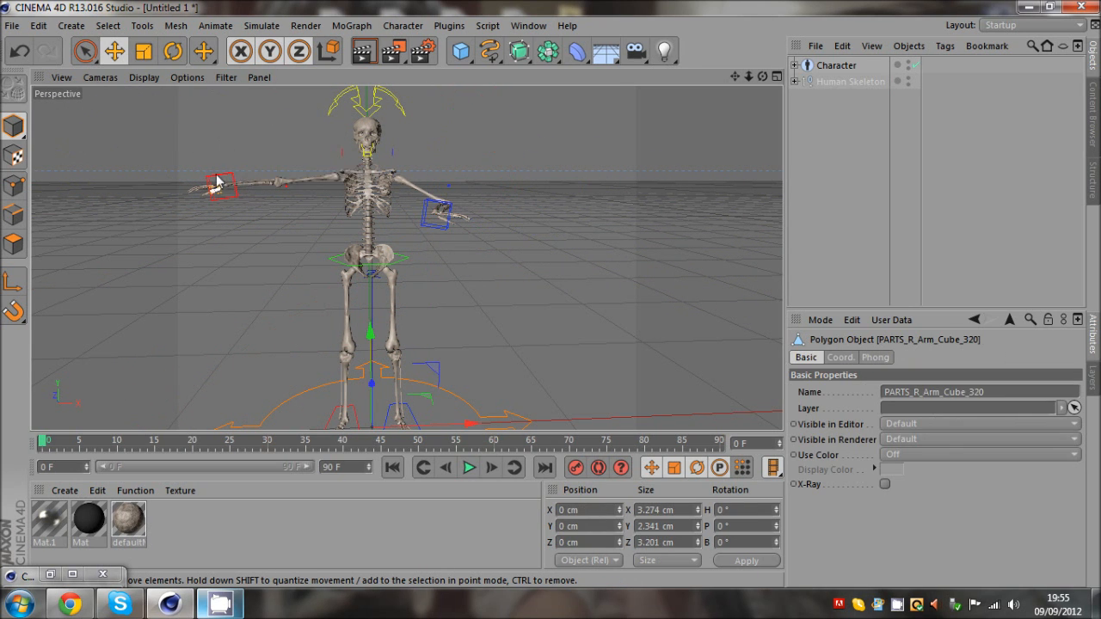
# Select the skeleton's right wrist piece and the whole rig, then return to the Content Browser
pyautogui.click(221, 186)
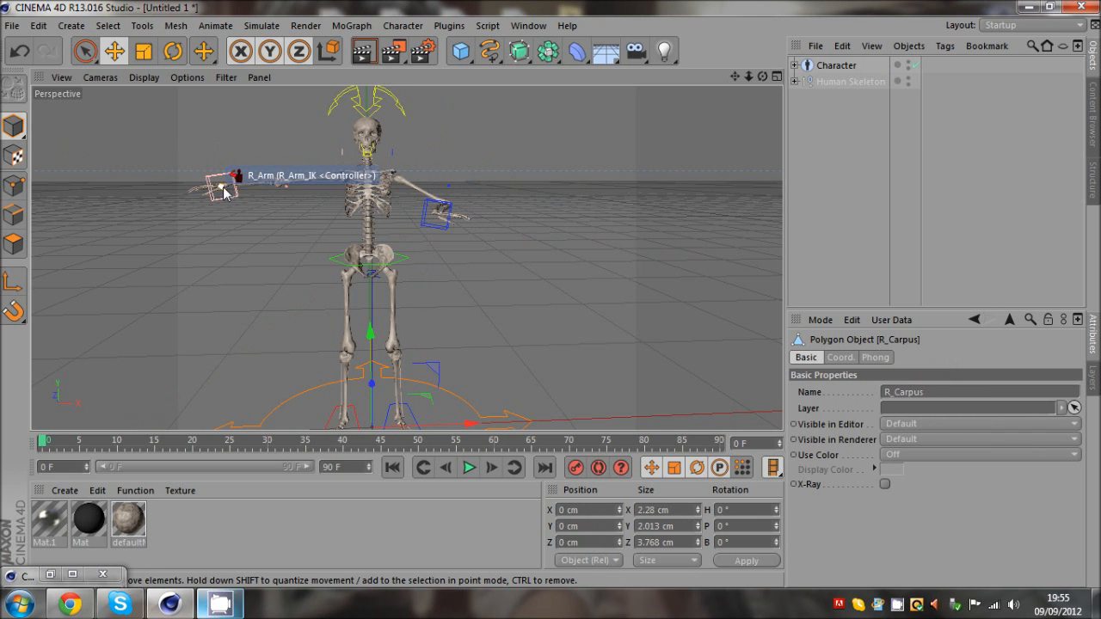
pyautogui.click(837, 90)
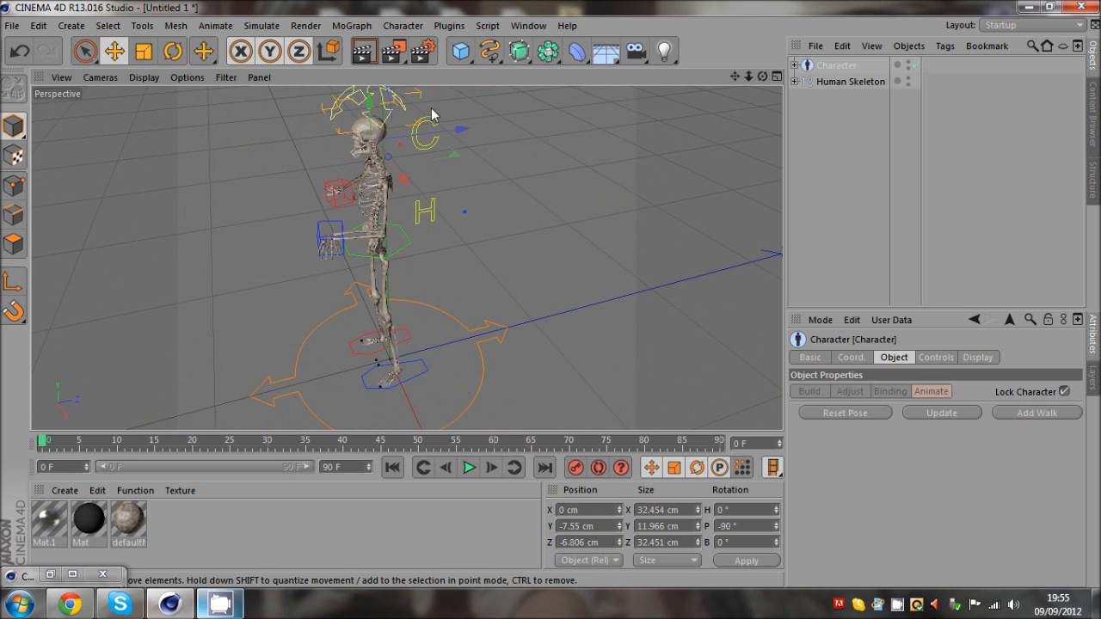
pyautogui.click(172, 50)
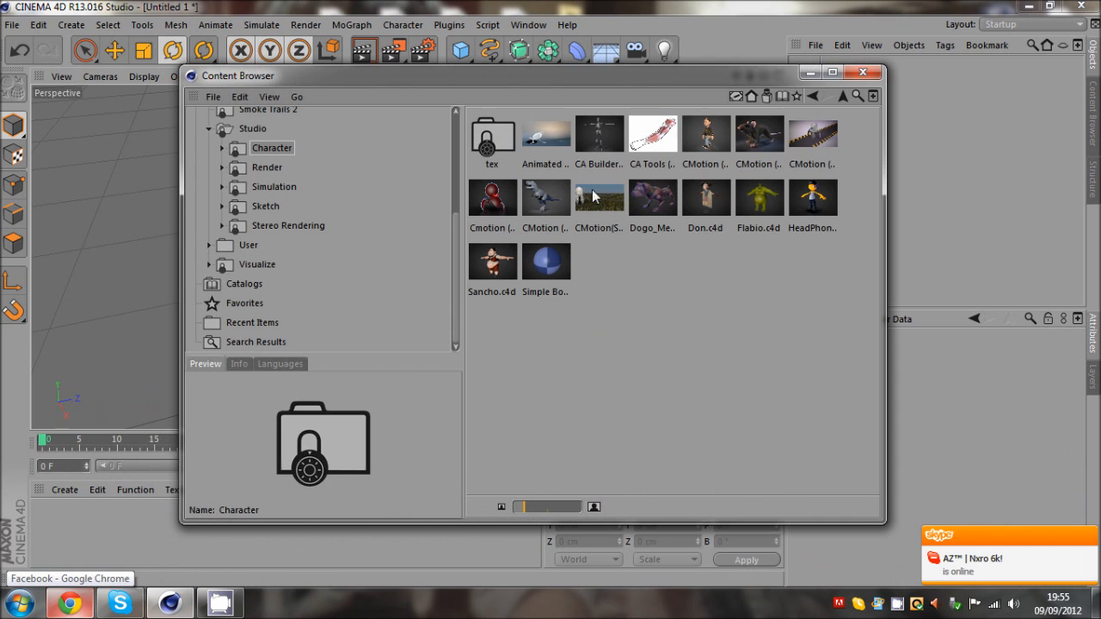
# Preview the CMotion spider-bot and mouse character presets, scrubbing the spider-bot animation
pyautogui.click(599, 198)
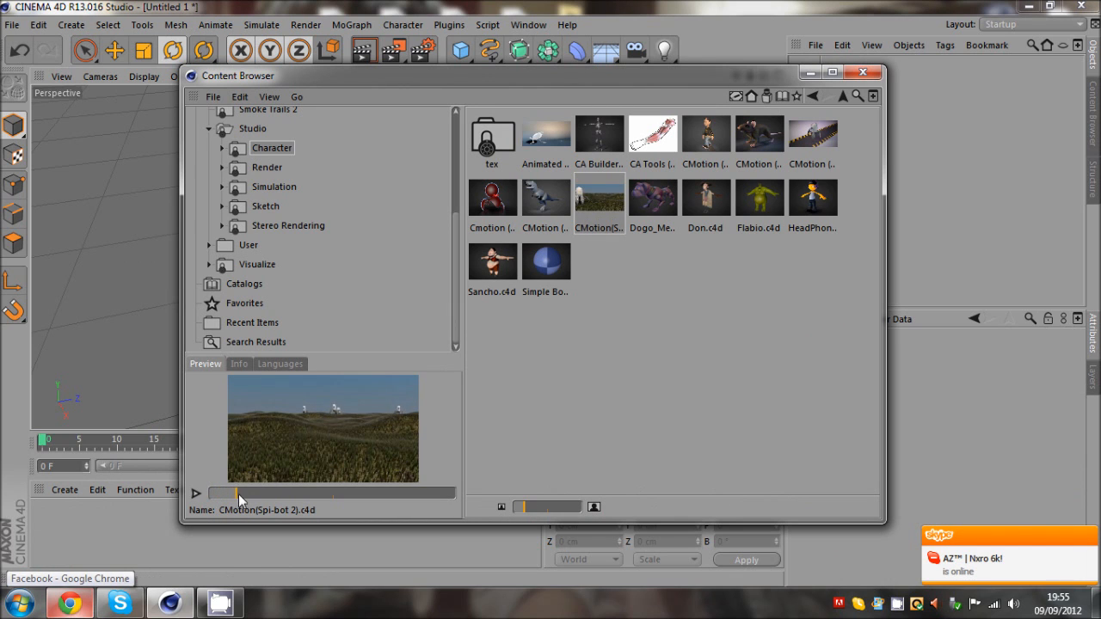
pyautogui.moveTo(237, 492); pyautogui.dragTo(404, 492)
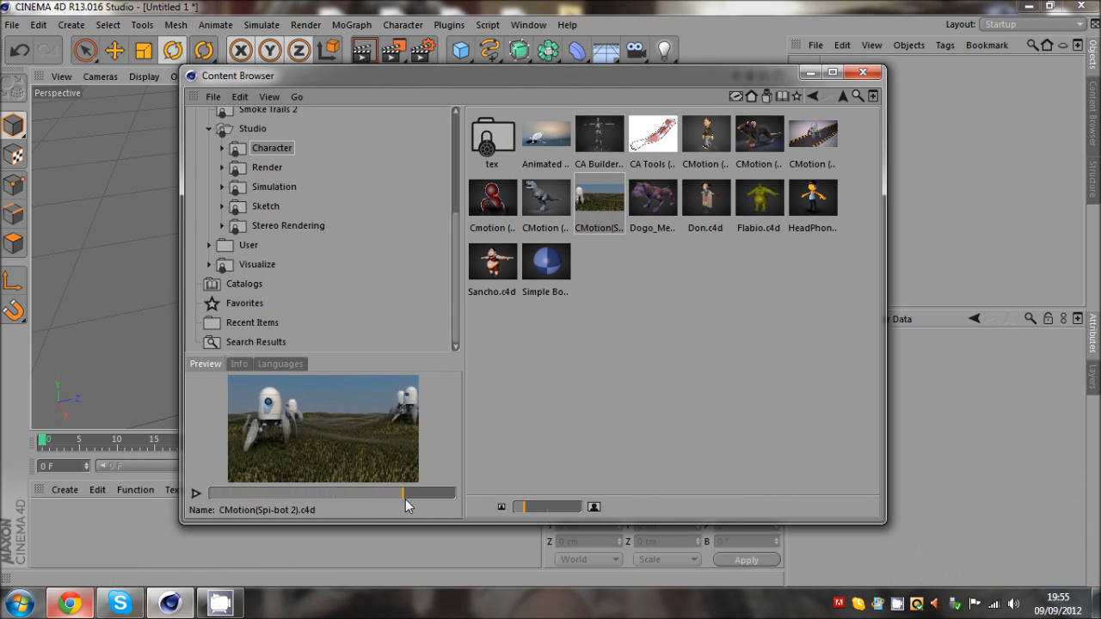
pyautogui.click(492, 196)
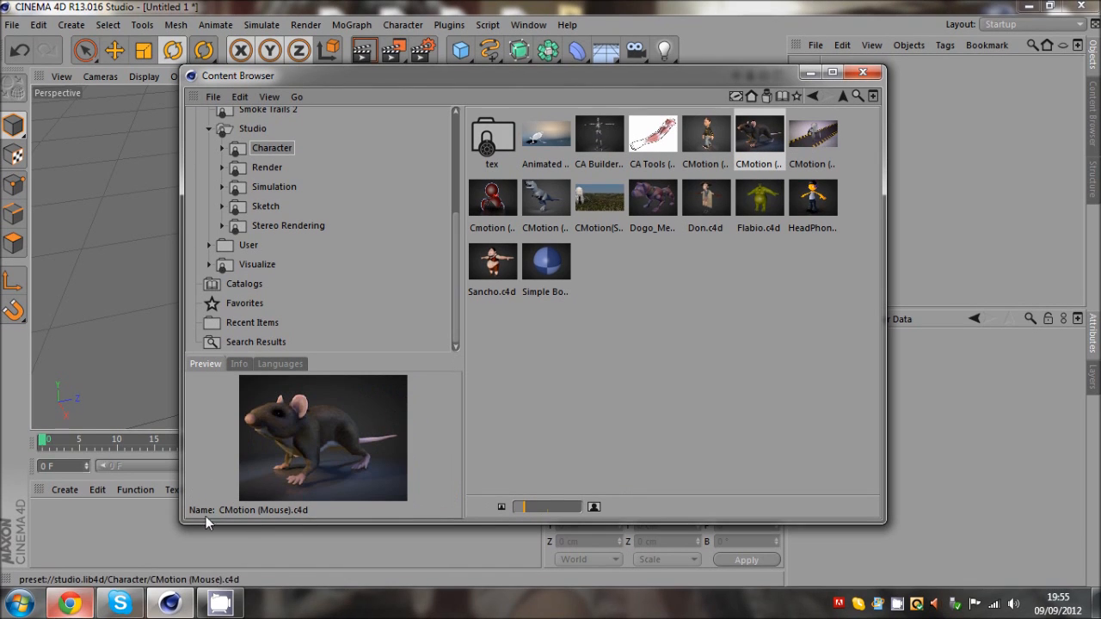
pyautogui.click(706, 134)
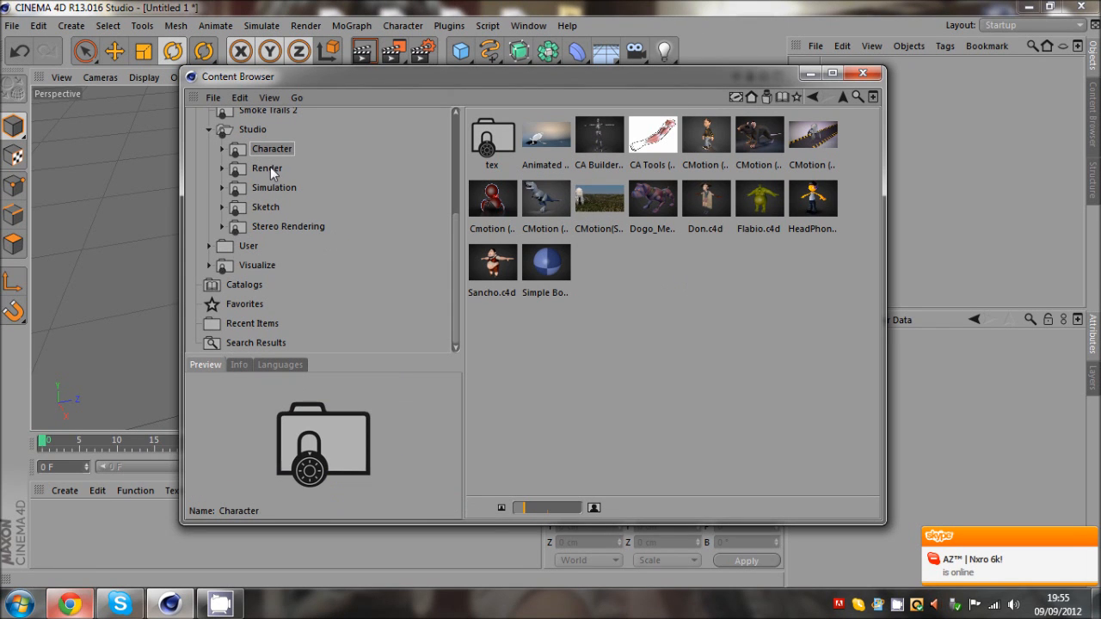
# Load the GI Red and White Room example scene from the Studio render presets
pyautogui.click(266, 168)
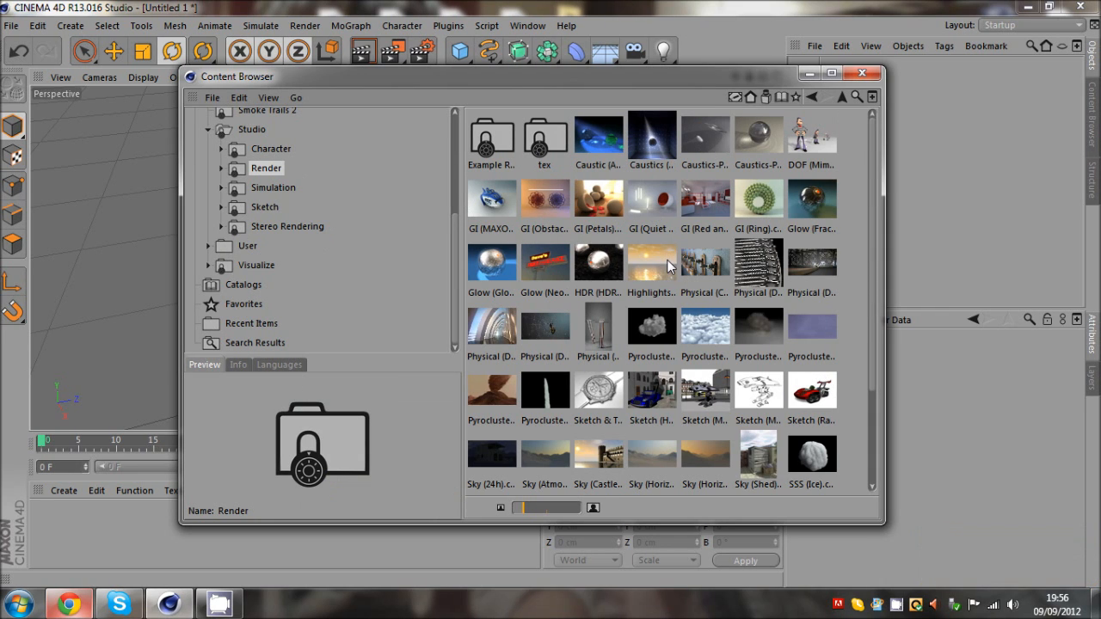
pyautogui.click(705, 199)
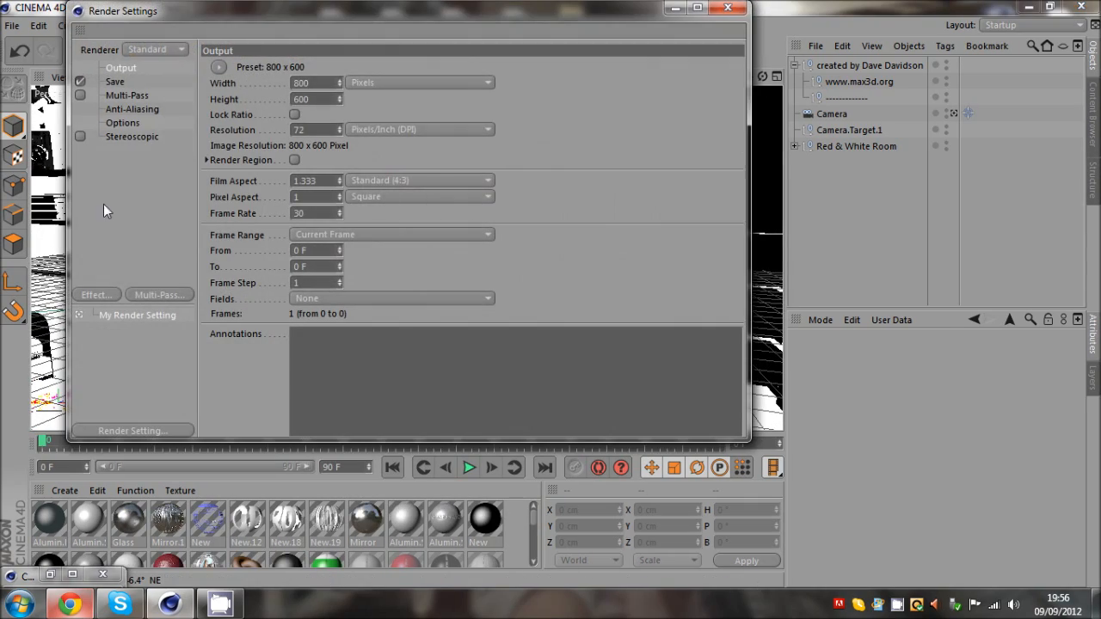
# Close Render Settings and return to the Render presets folder with the Red and White Room preview
pyautogui.click(722, 10)
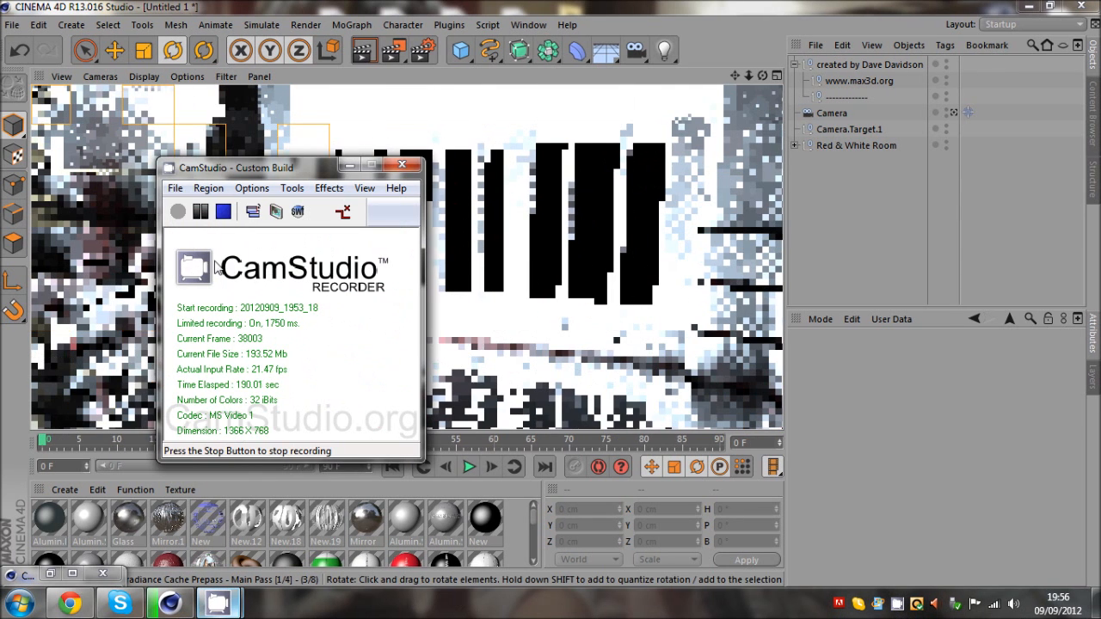
pyautogui.click(200, 211)
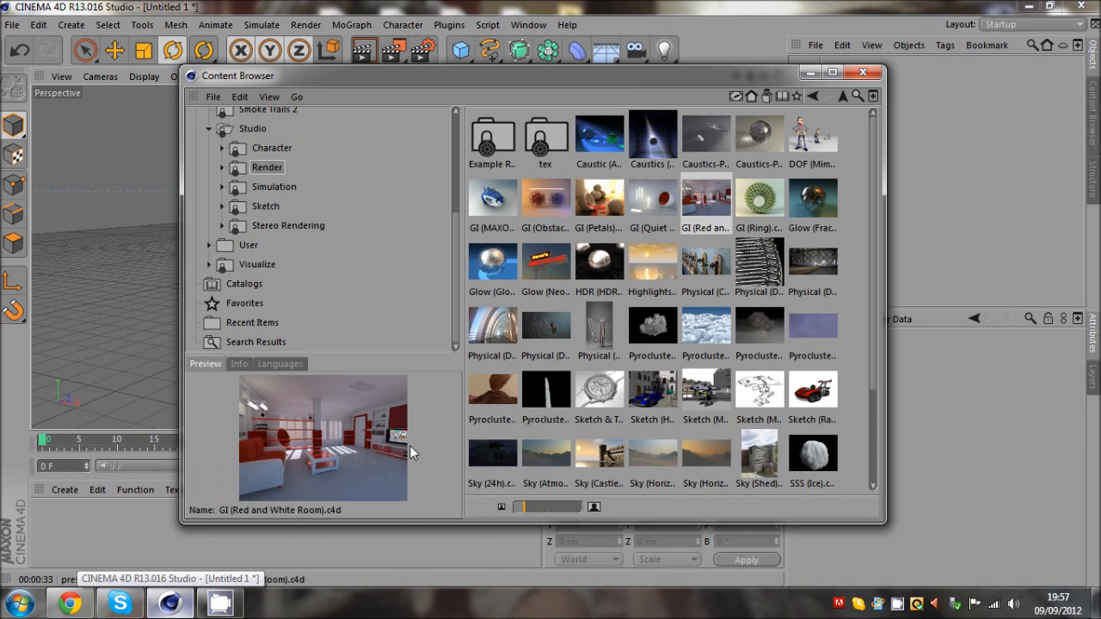
# Load the Sea Highlights scene, delete its sea Floor object and tilt the view down low over the water
pyautogui.click(652, 262)
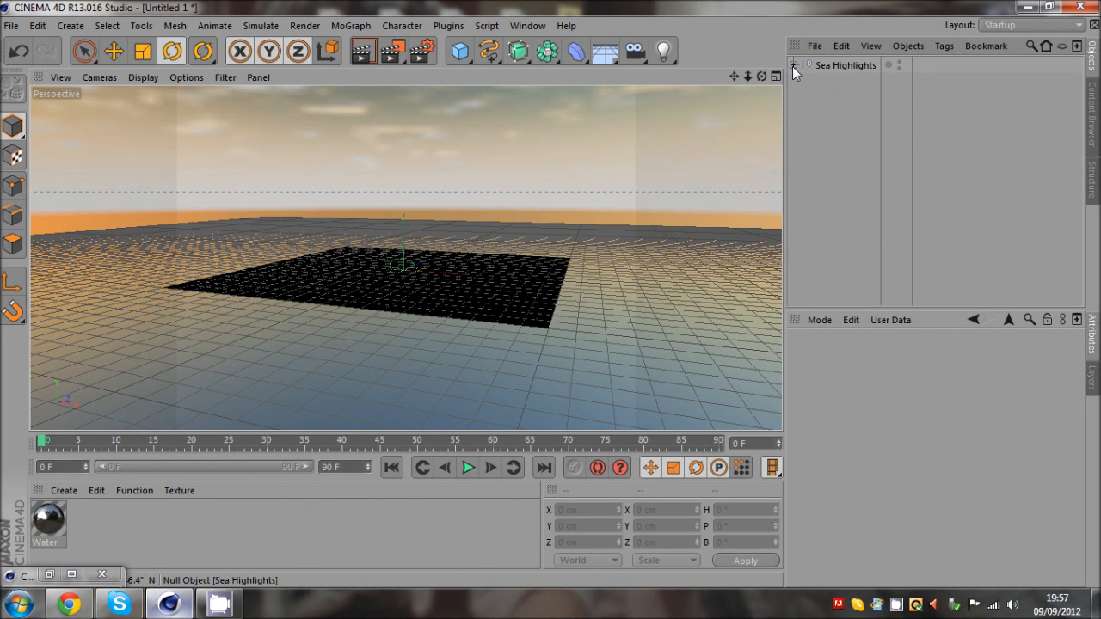
pyautogui.click(795, 65)
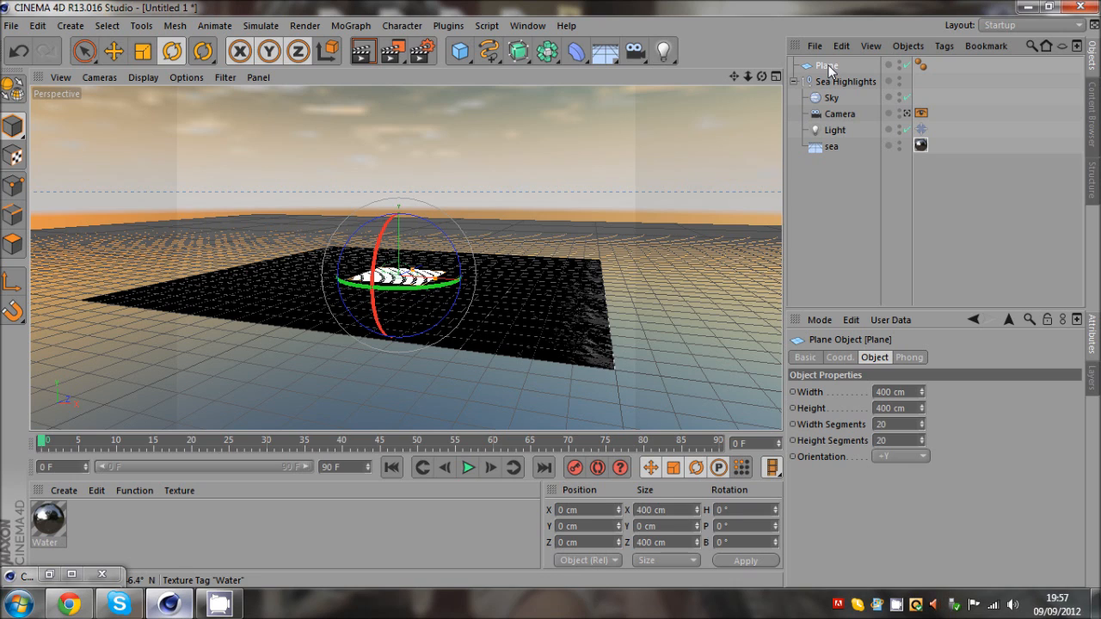
pyautogui.moveTo(884, 189)
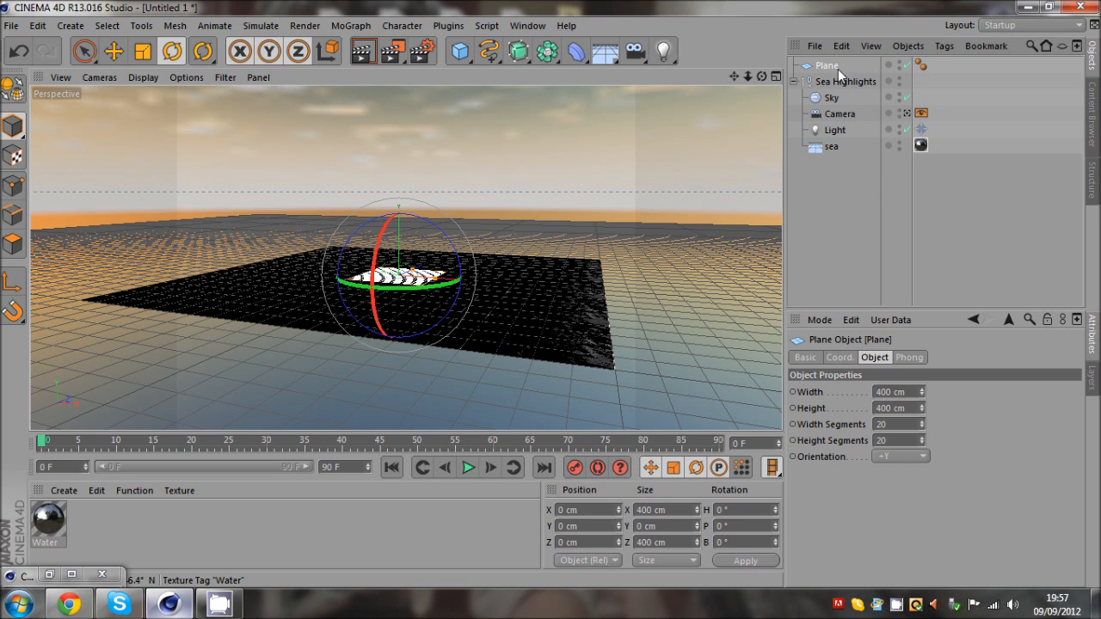
pyautogui.click(830, 146)
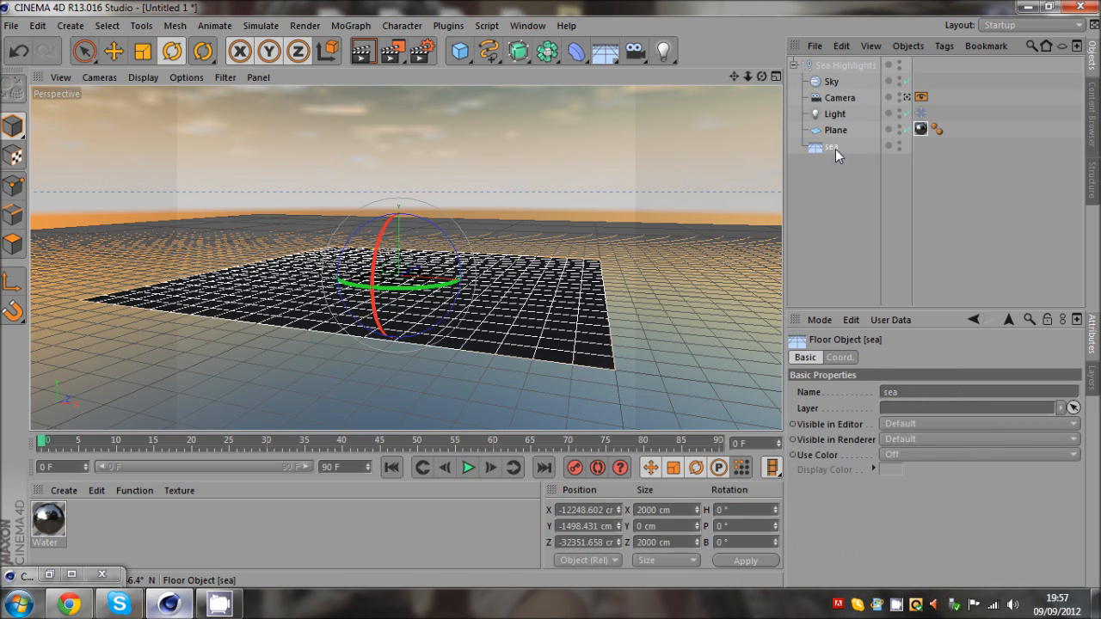
pyautogui.click(834, 131)
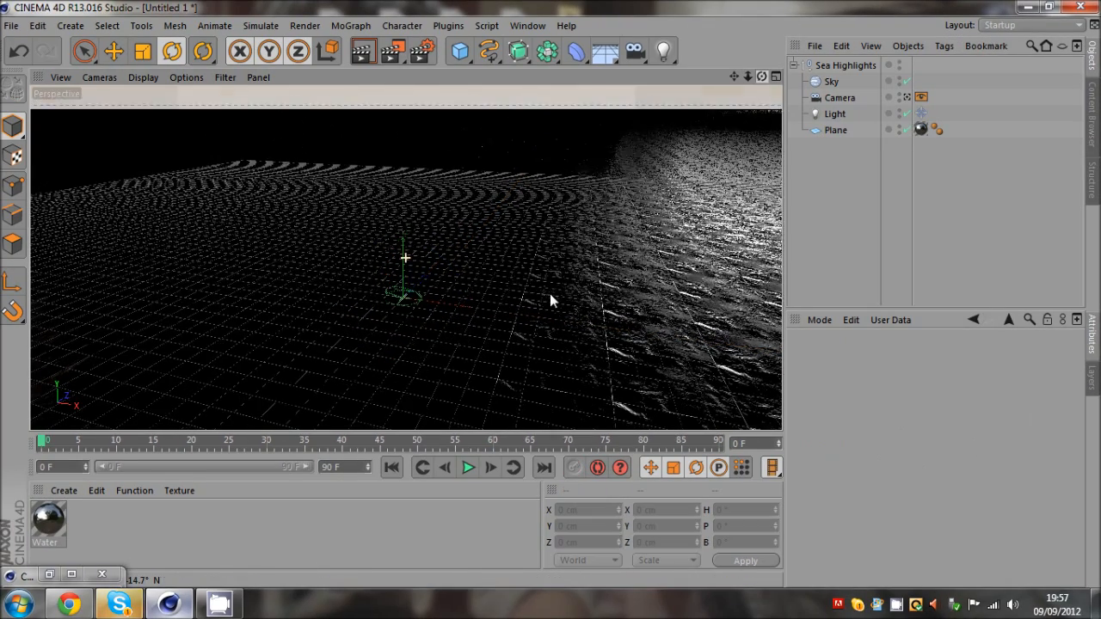
pyautogui.moveTo(550, 301); pyautogui.dragTo(387, 249)
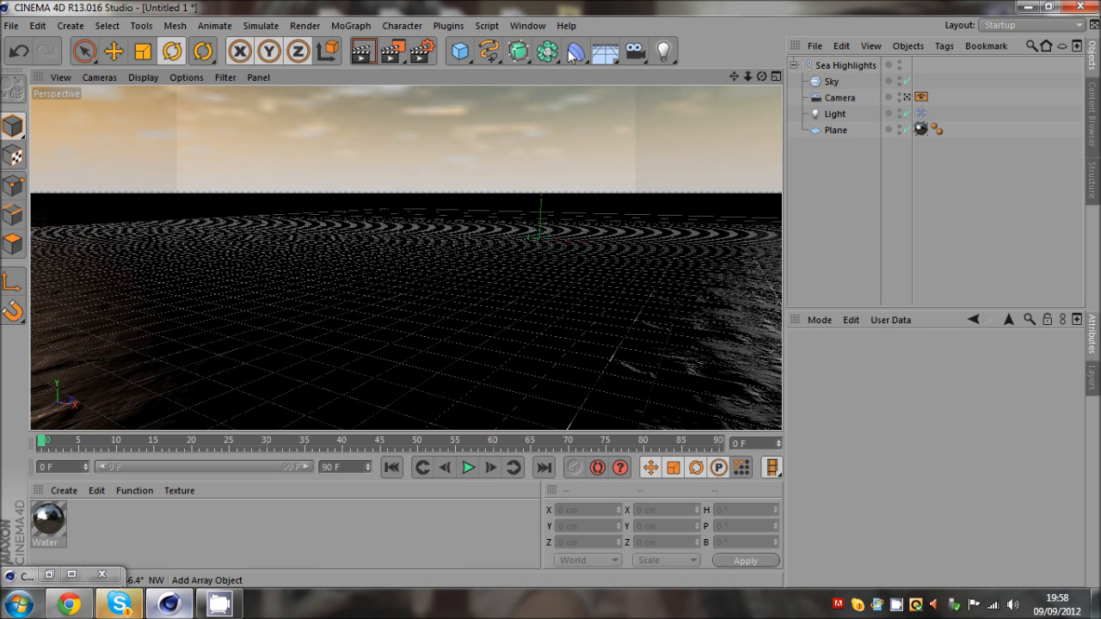
# Add a Displacer deformer to the water plane, keeping its infinite falloff shape
pyautogui.click(577, 50)
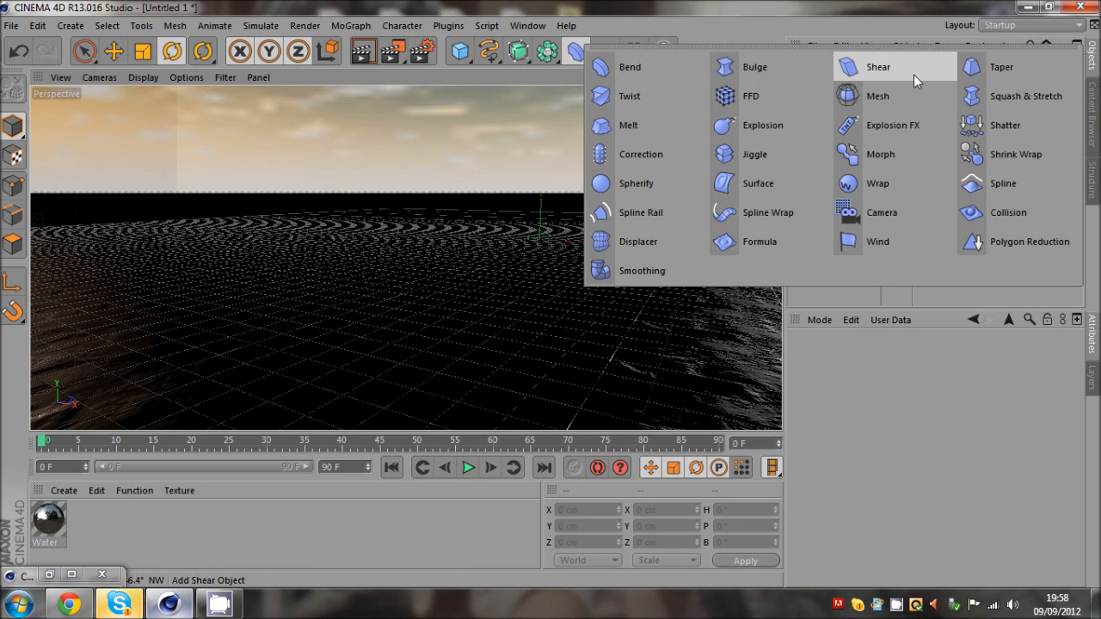
pyautogui.moveTo(674, 130)
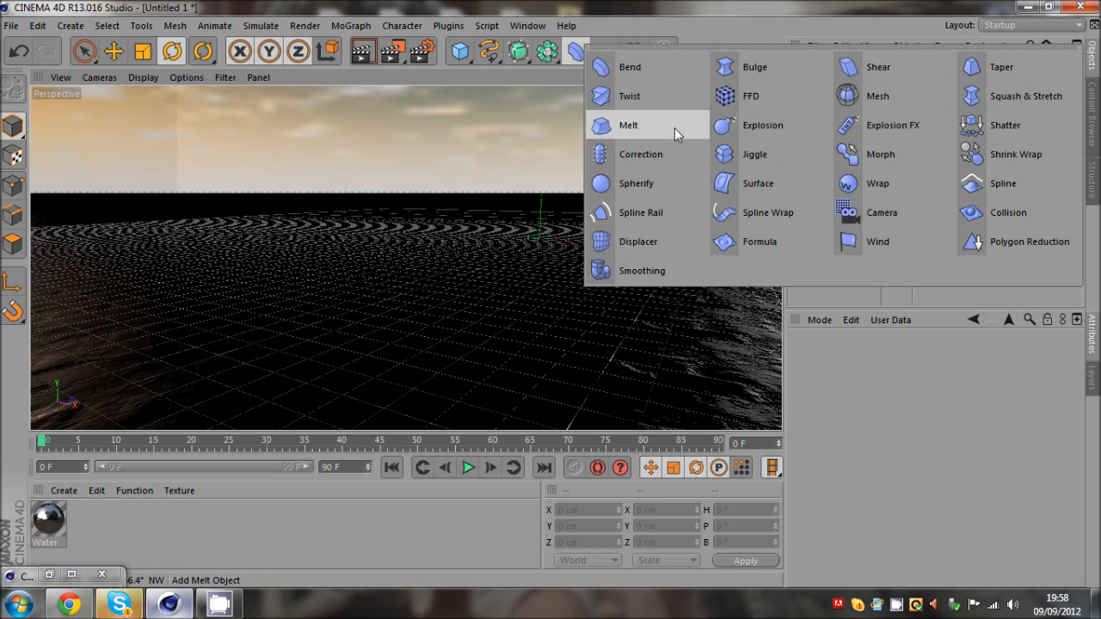
pyautogui.click(637, 241)
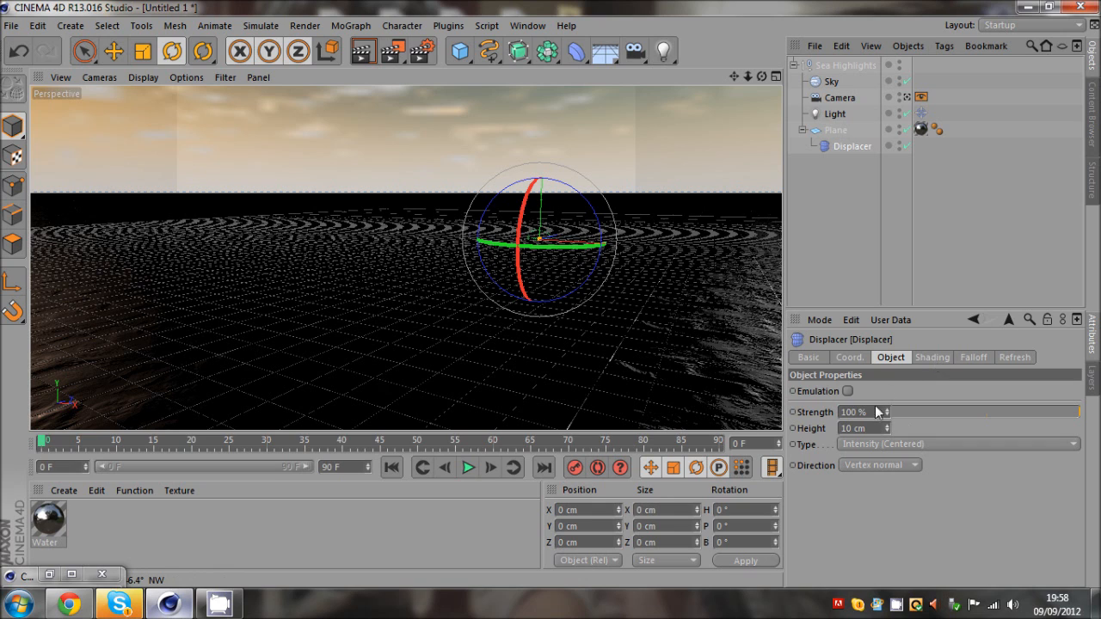
pyautogui.click(974, 356)
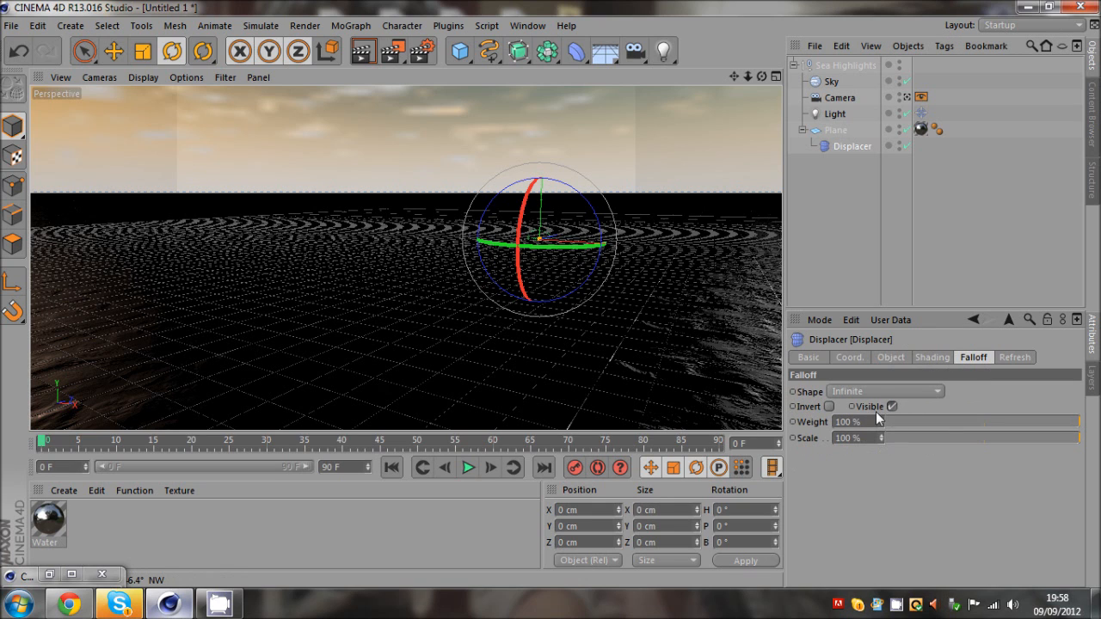
pyautogui.click(883, 391)
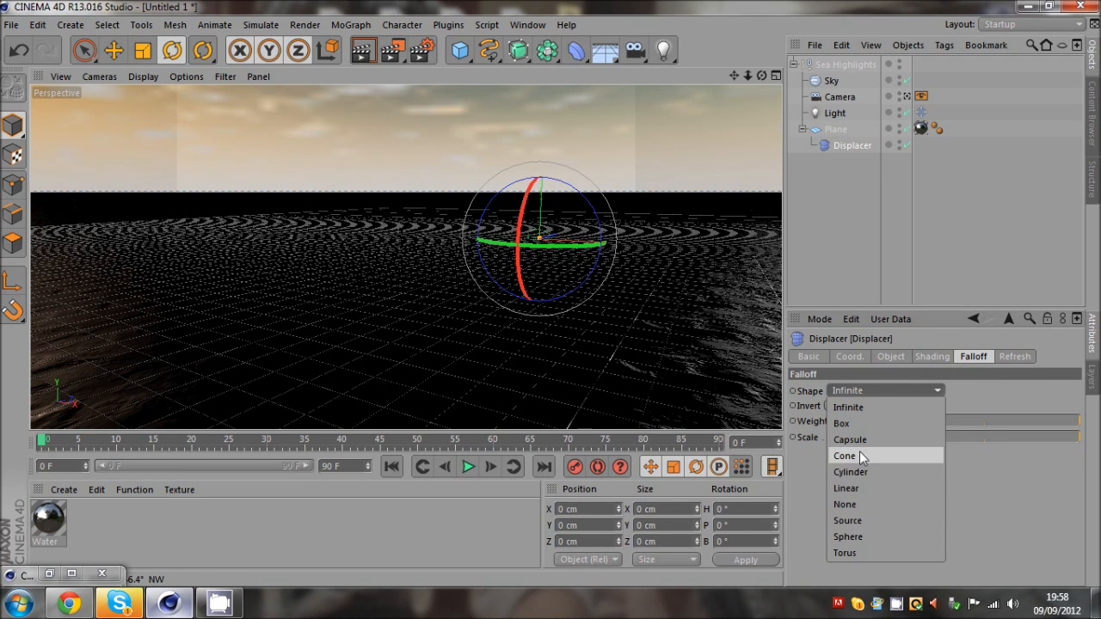
pyautogui.click(973, 356)
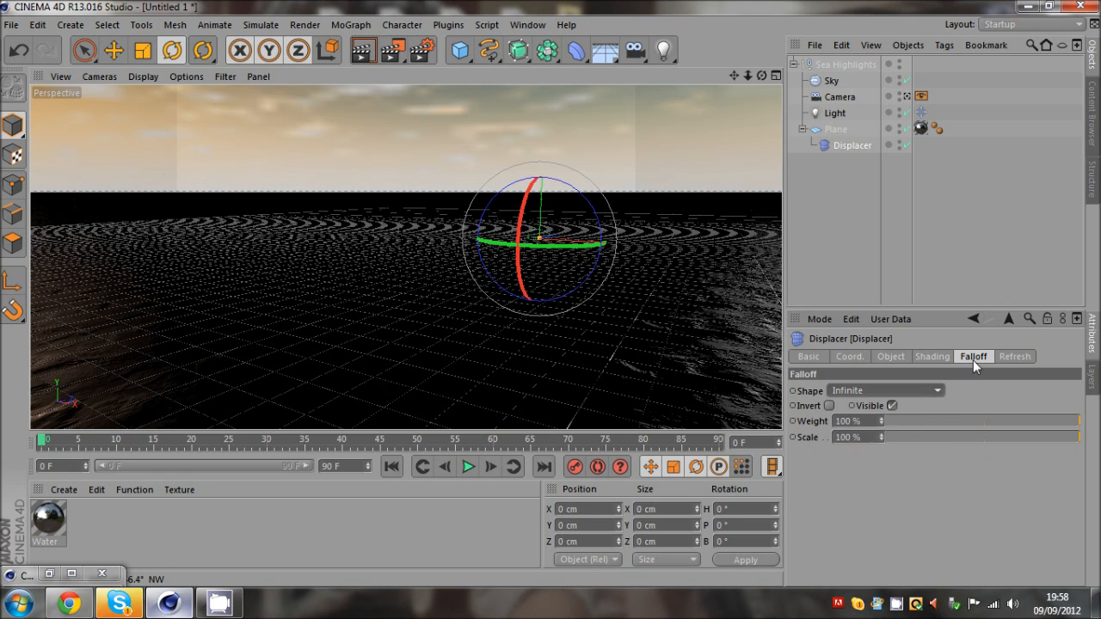
# Use a Noise shader for the Displacer and raise its height with centered-intensity displacement to form waves
pyautogui.click(891, 356)
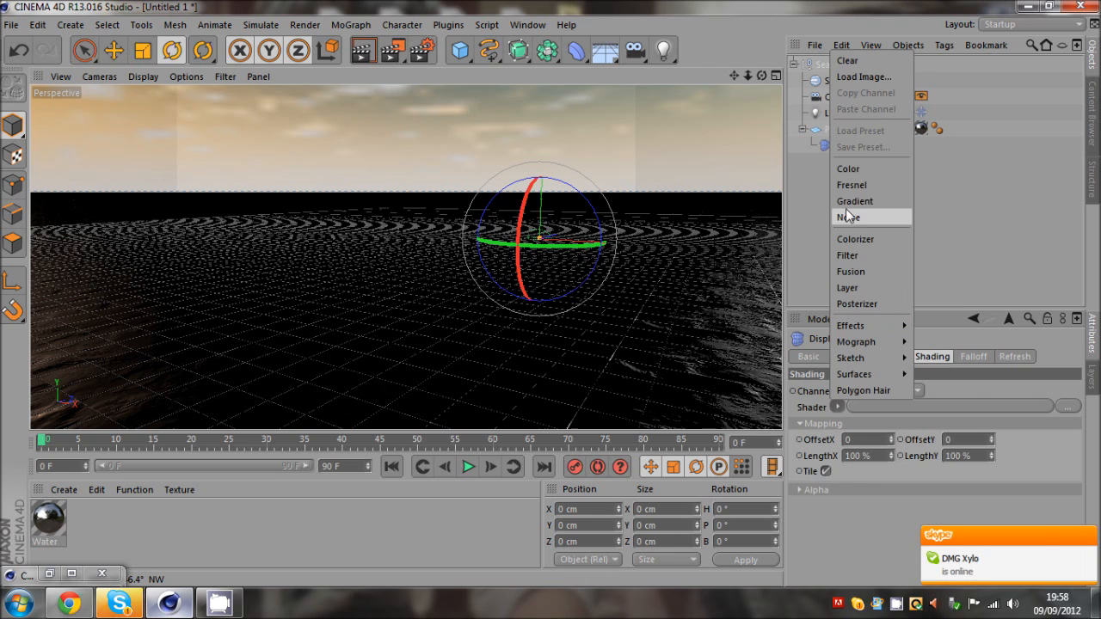
pyautogui.click(848, 217)
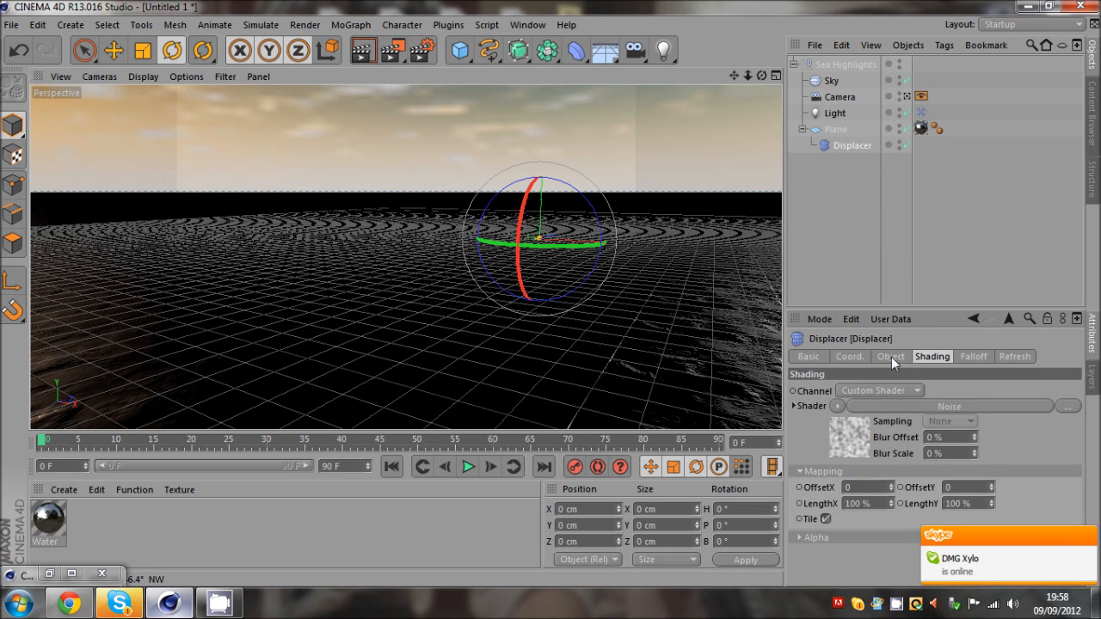
pyautogui.moveTo(879, 402)
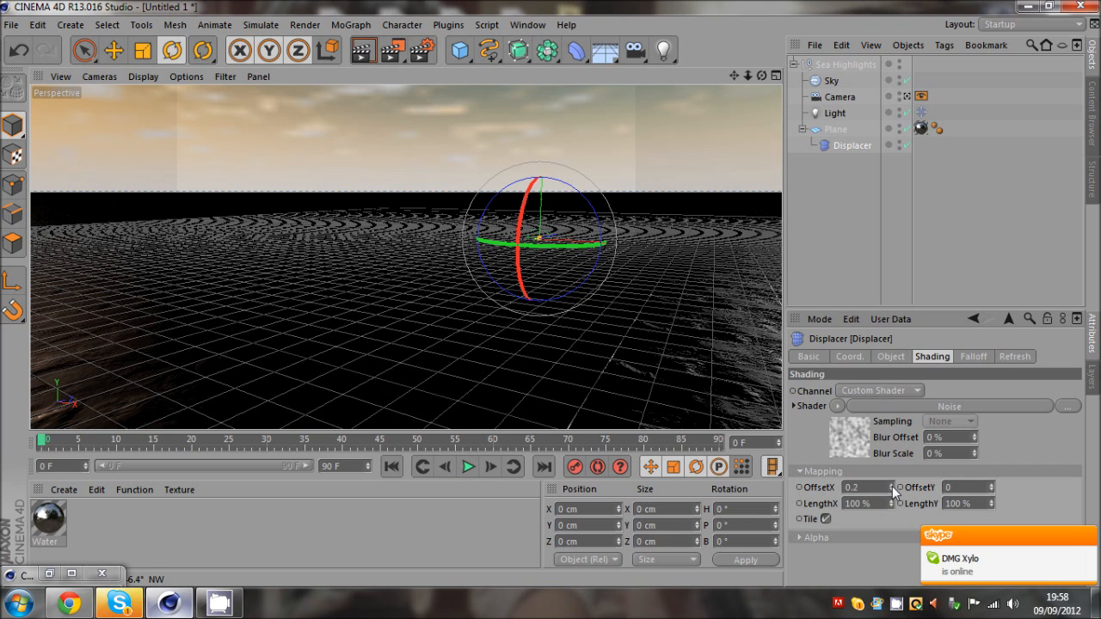
pyautogui.click(891, 356)
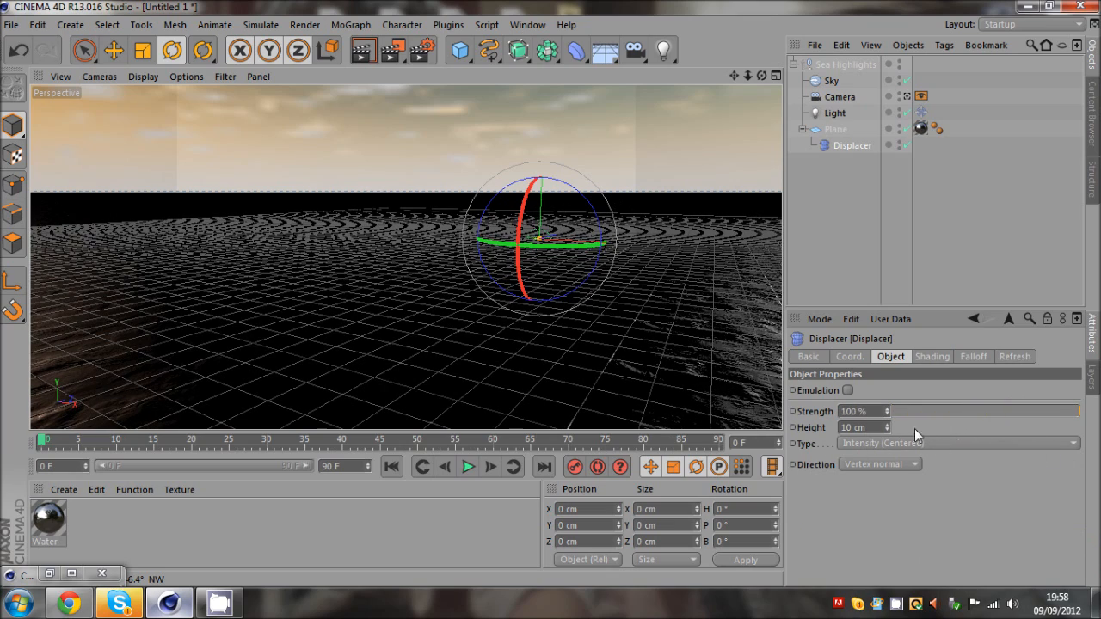
pyautogui.moveTo(877, 426); pyautogui.dragTo(877, 427)
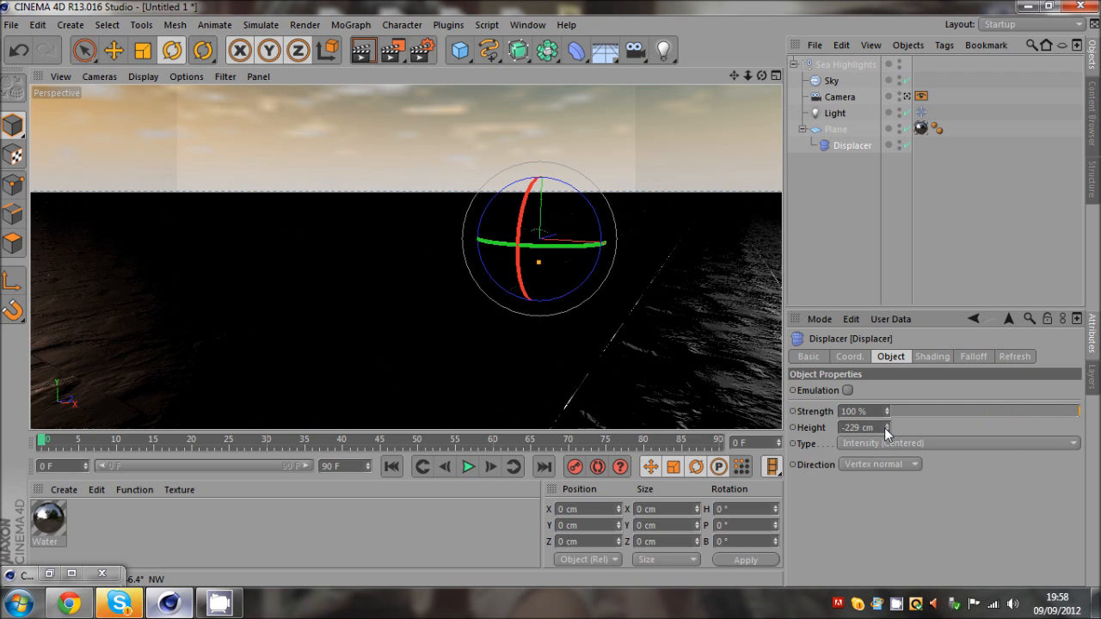
pyautogui.click(957, 443)
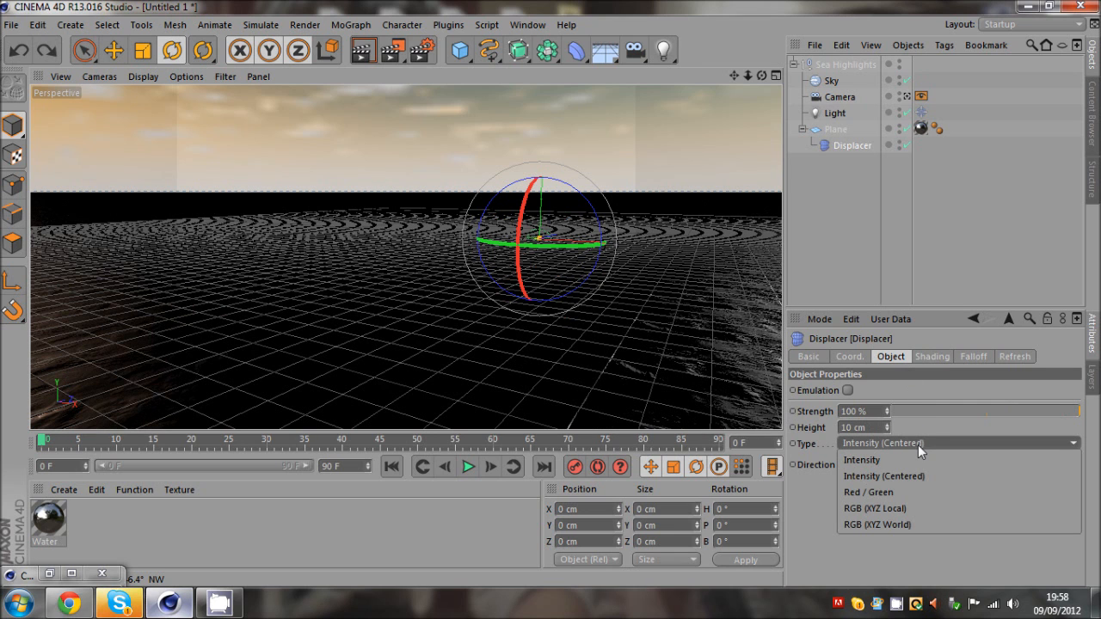
pyautogui.click(884, 474)
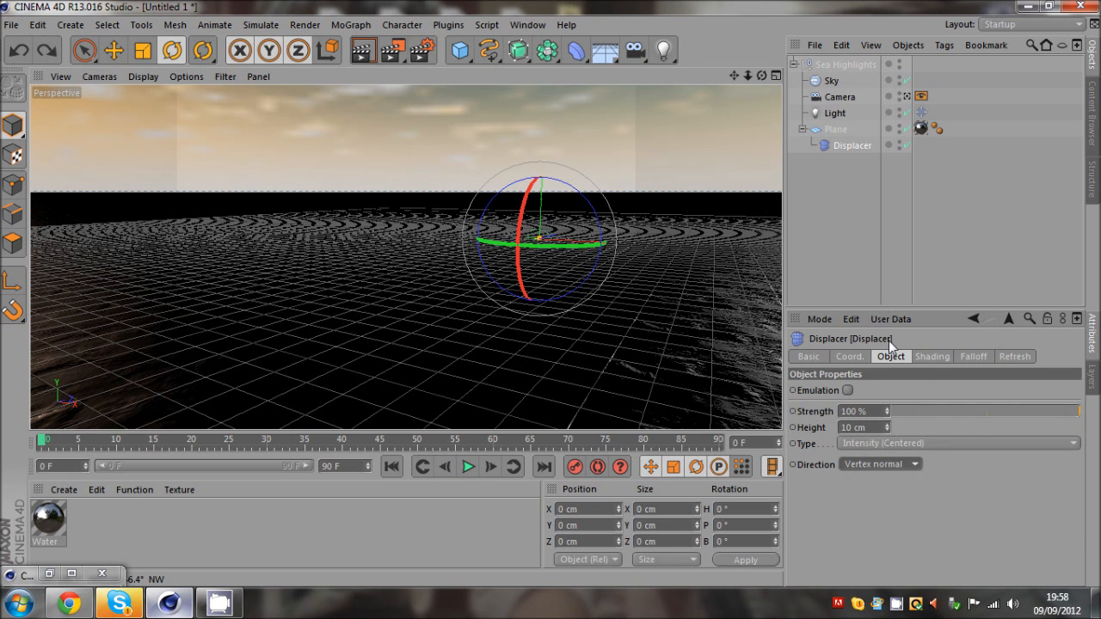
# Try a linear falloff, return it to infinite and adjust the Displacer's falloff weight
pyautogui.click(932, 356)
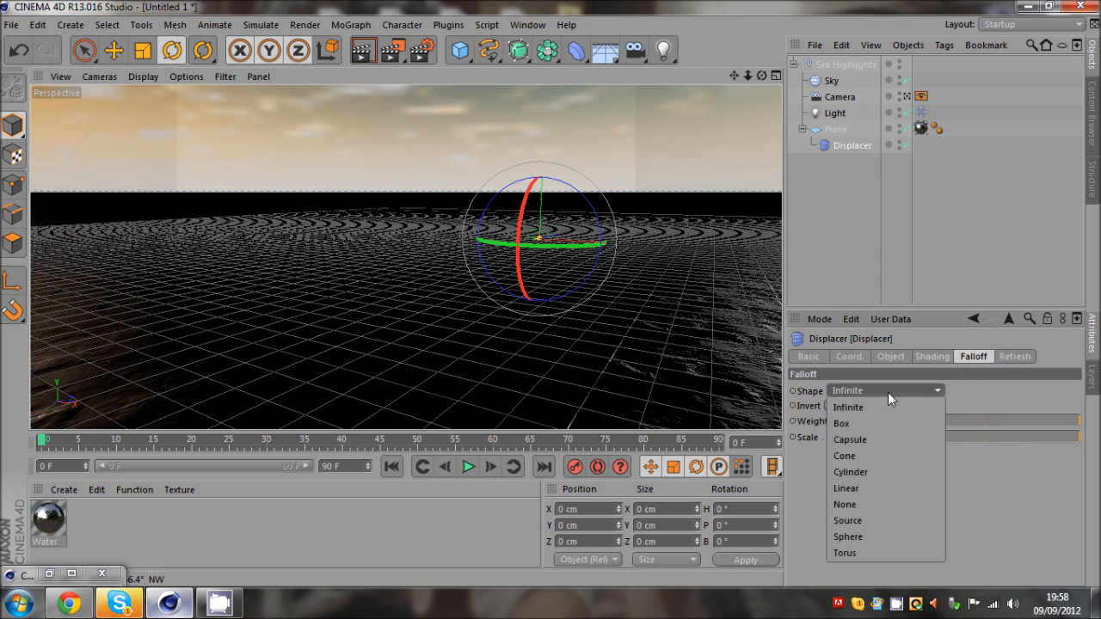
pyautogui.moveTo(880, 410)
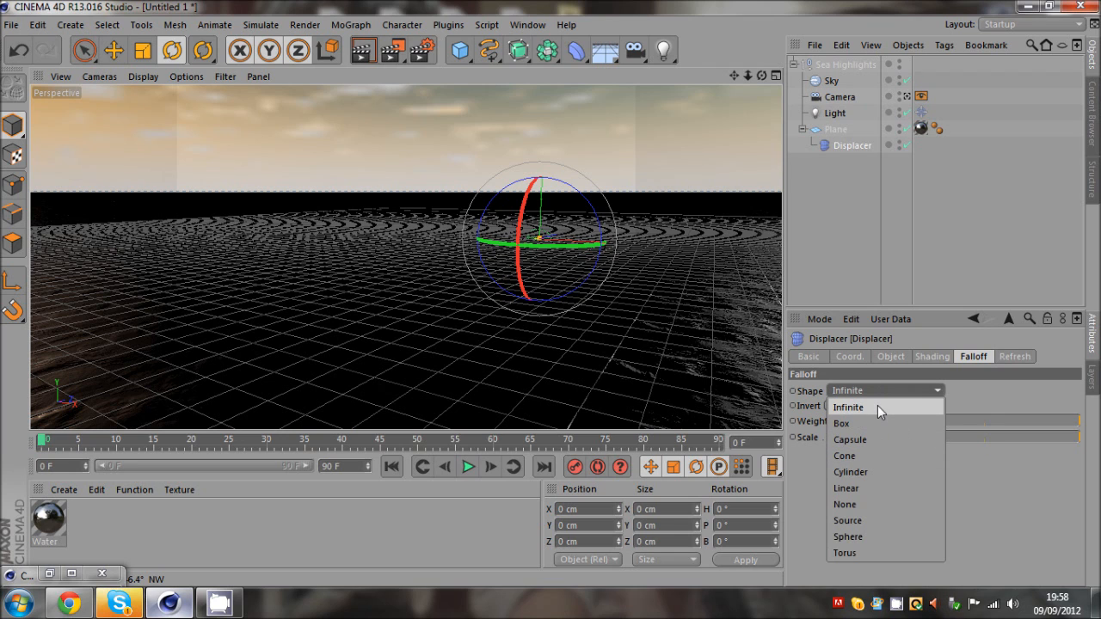
pyautogui.moveTo(880, 488)
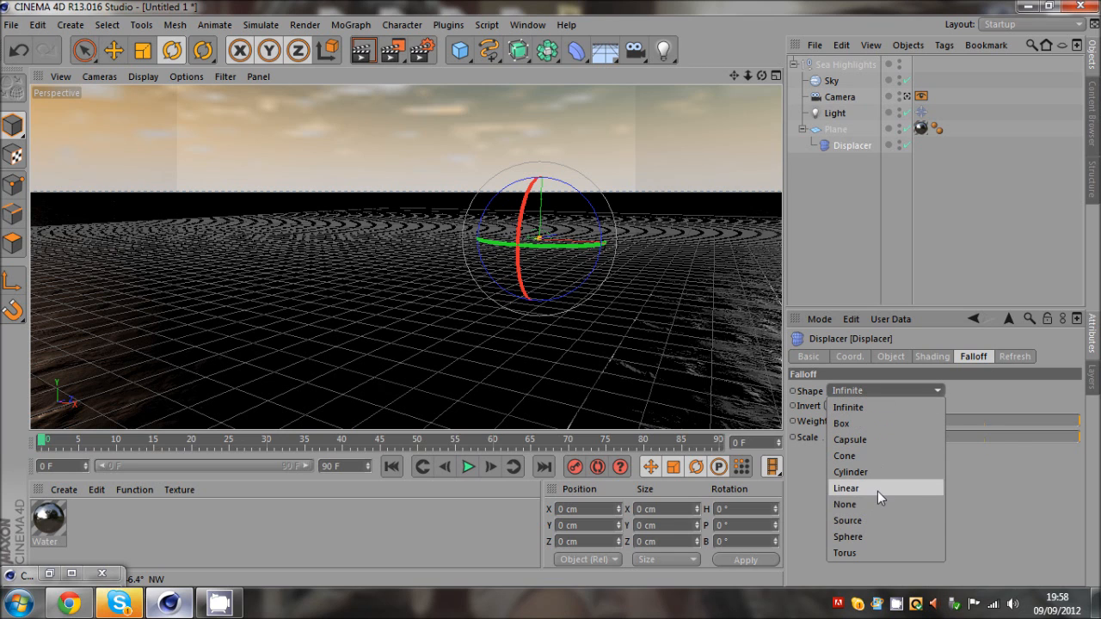
pyautogui.click(847, 489)
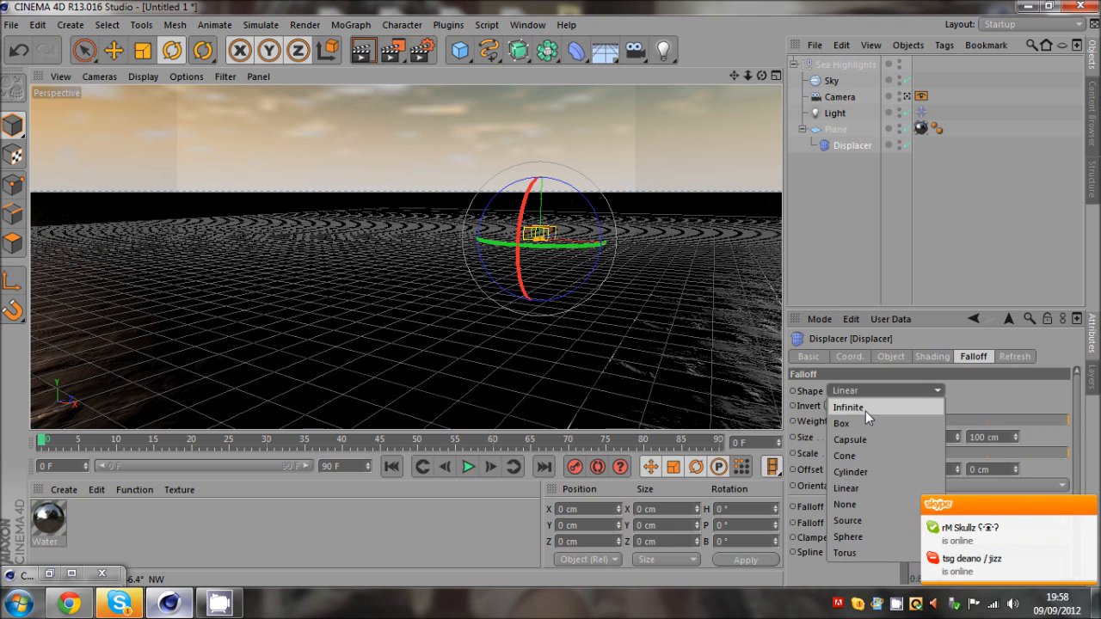
pyautogui.click(848, 406)
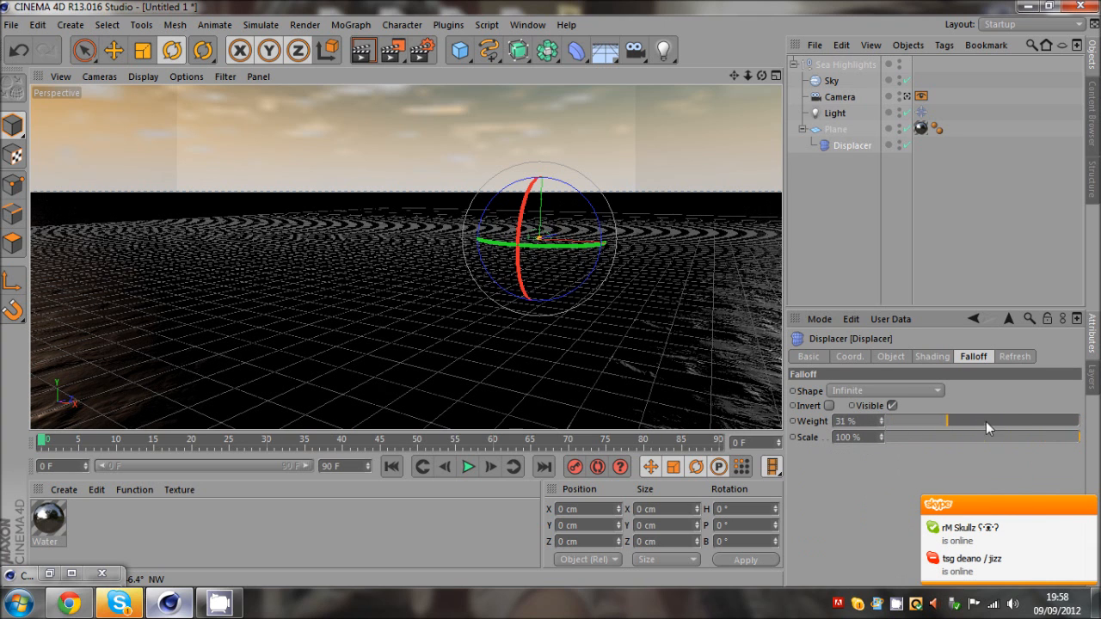
pyautogui.moveTo(946, 419); pyautogui.dragTo(1000, 421)
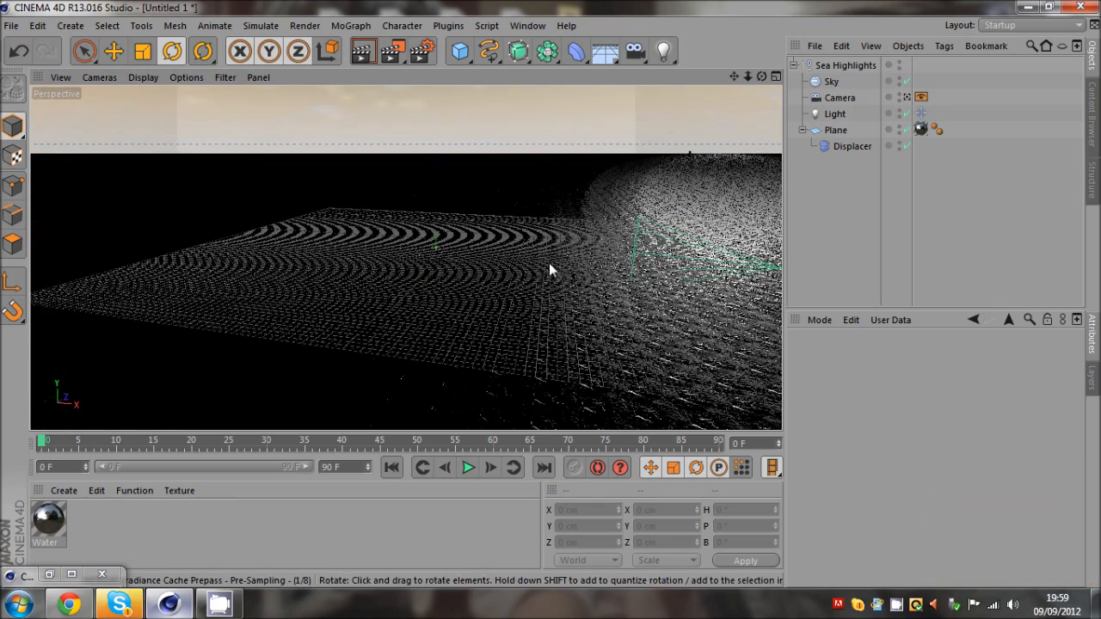
# Check the Render Settings briefly, then render a region of the sunlit displaced sea
pyautogui.click(413, 49)
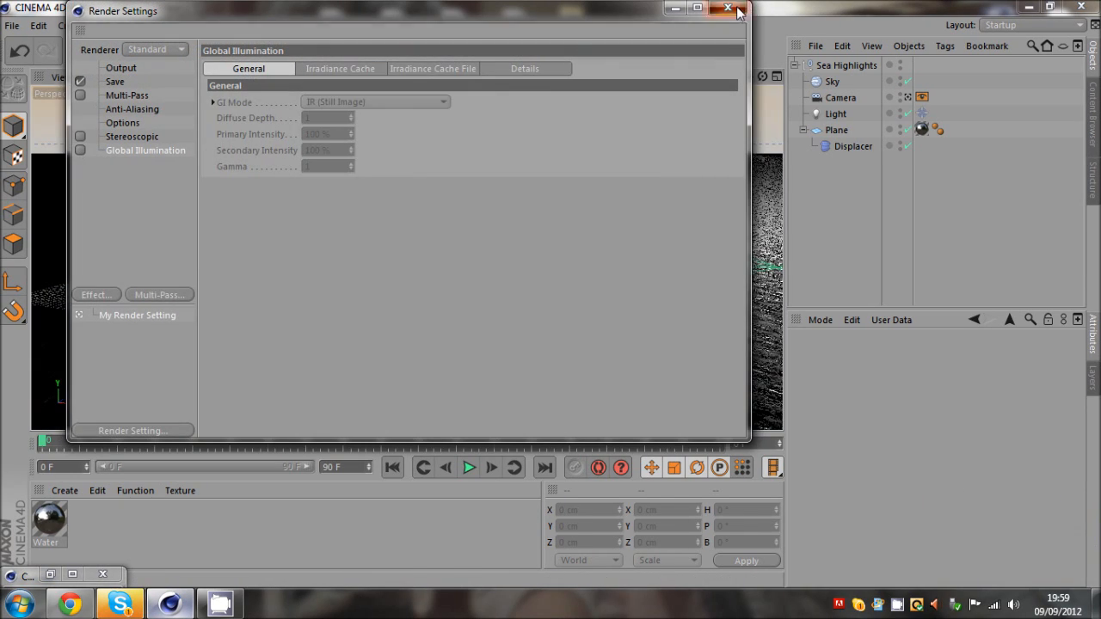
pyautogui.click(724, 11)
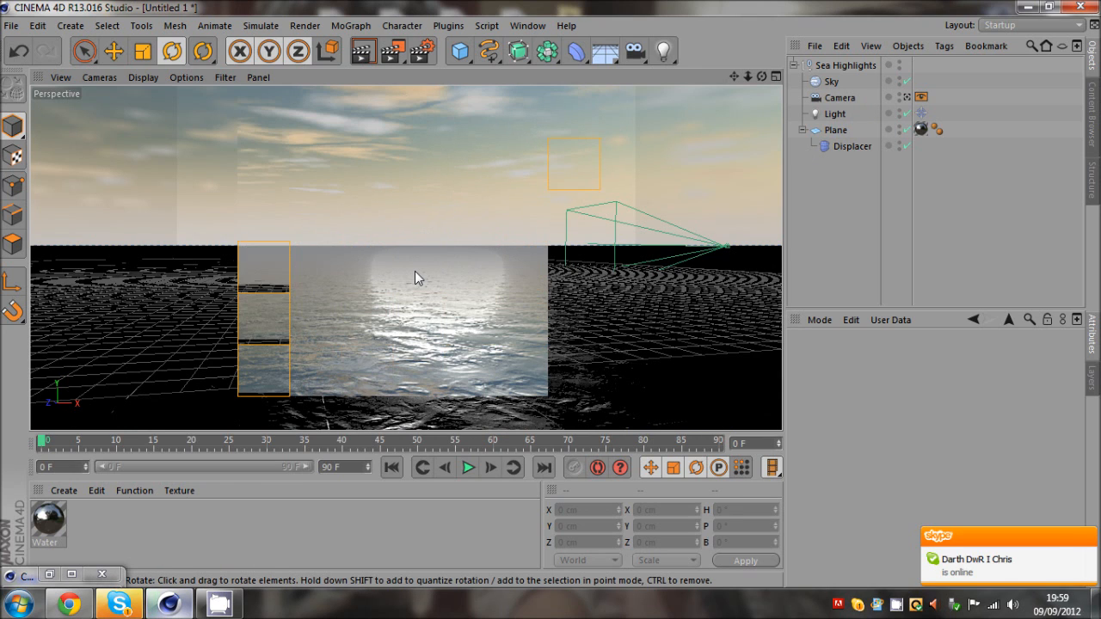
pyautogui.moveTo(416, 277); pyautogui.dragTo(551, 299)
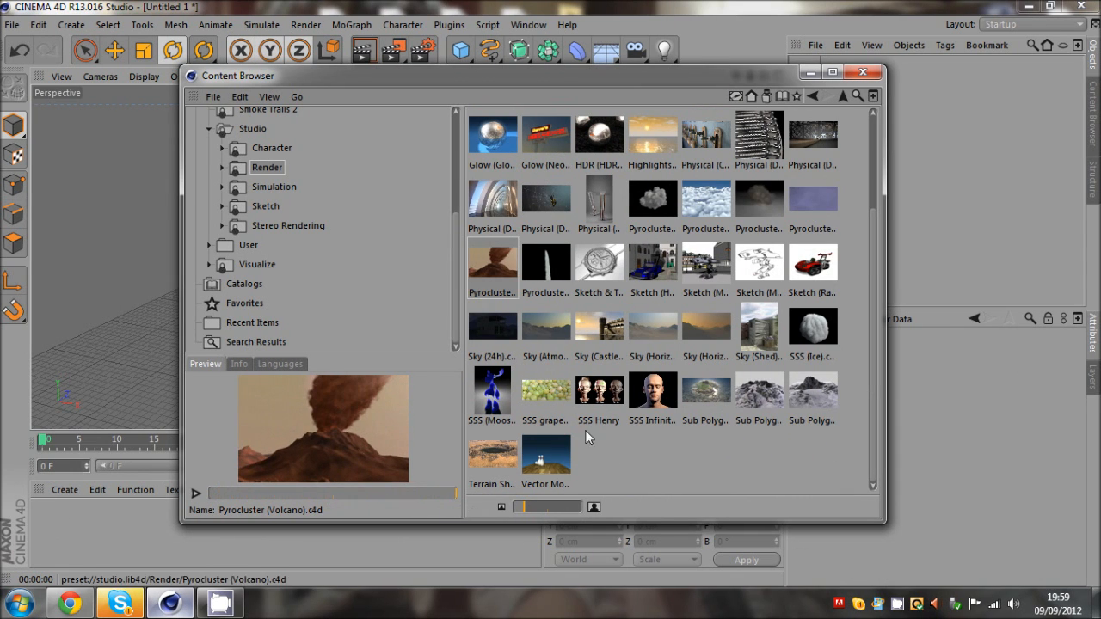
pyautogui.moveTo(654, 420)
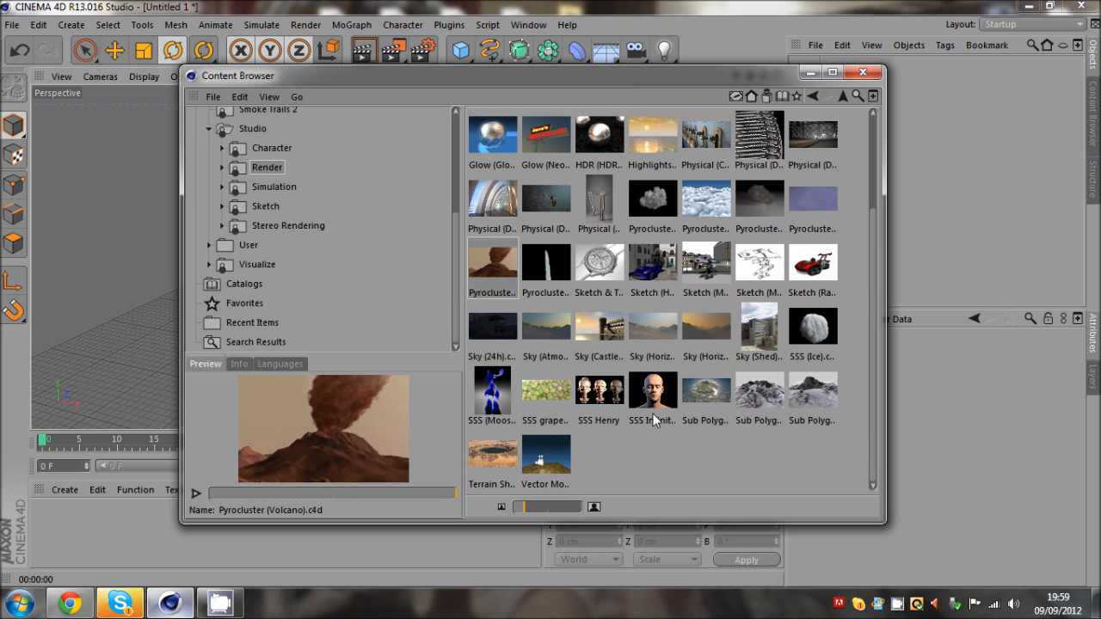
# Preview the subsurface head, island and mountain sub-polygon displacement presets
pyautogui.click(652, 388)
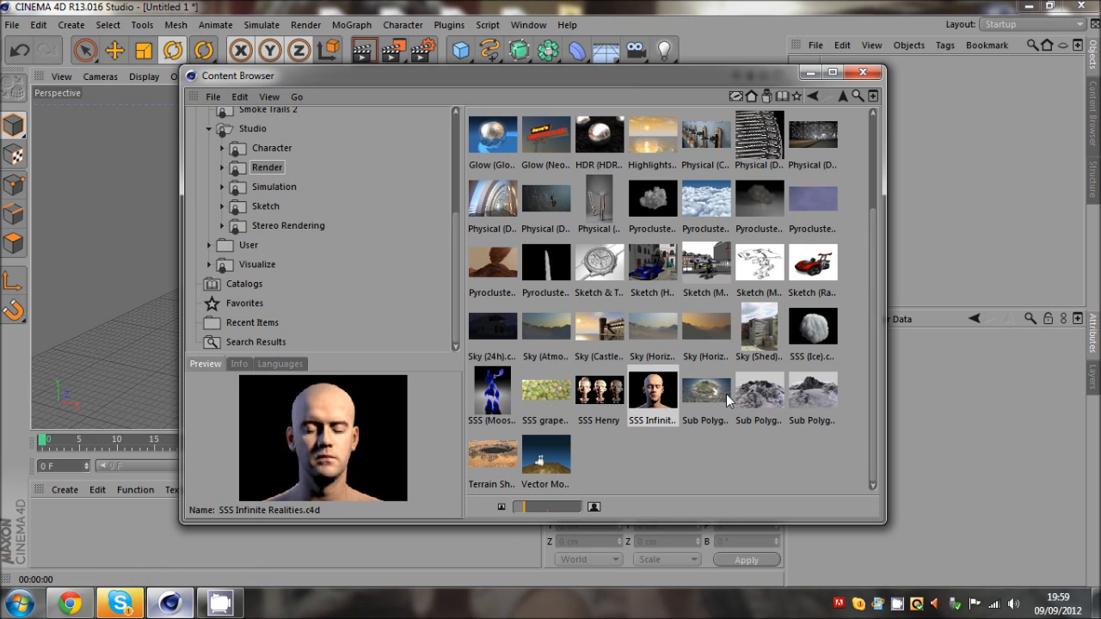
pyautogui.moveTo(712, 405)
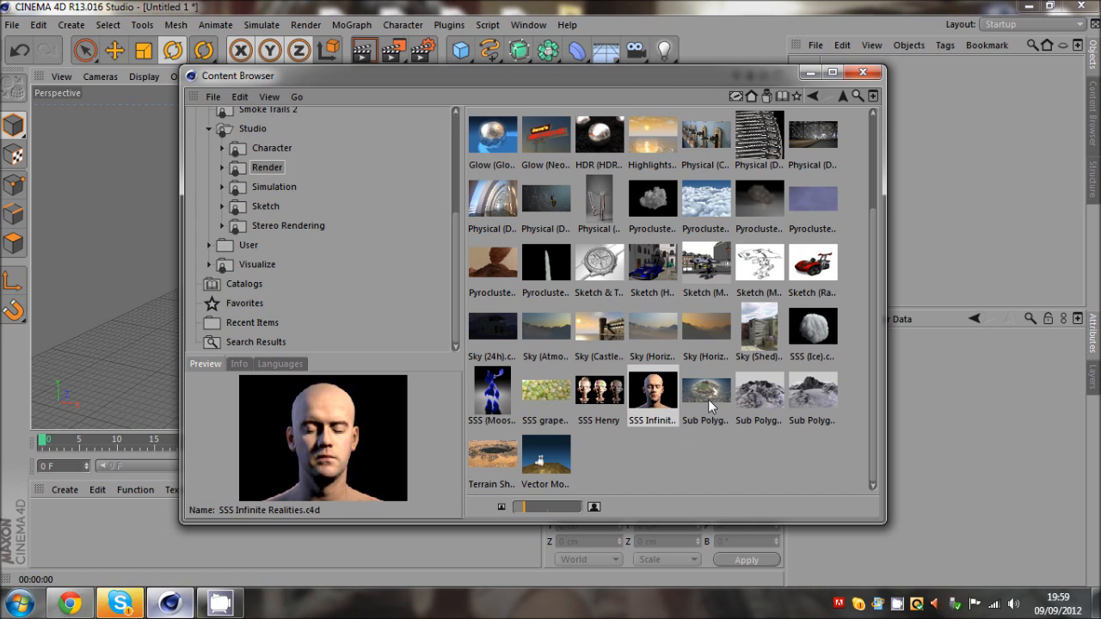
pyautogui.click(705, 392)
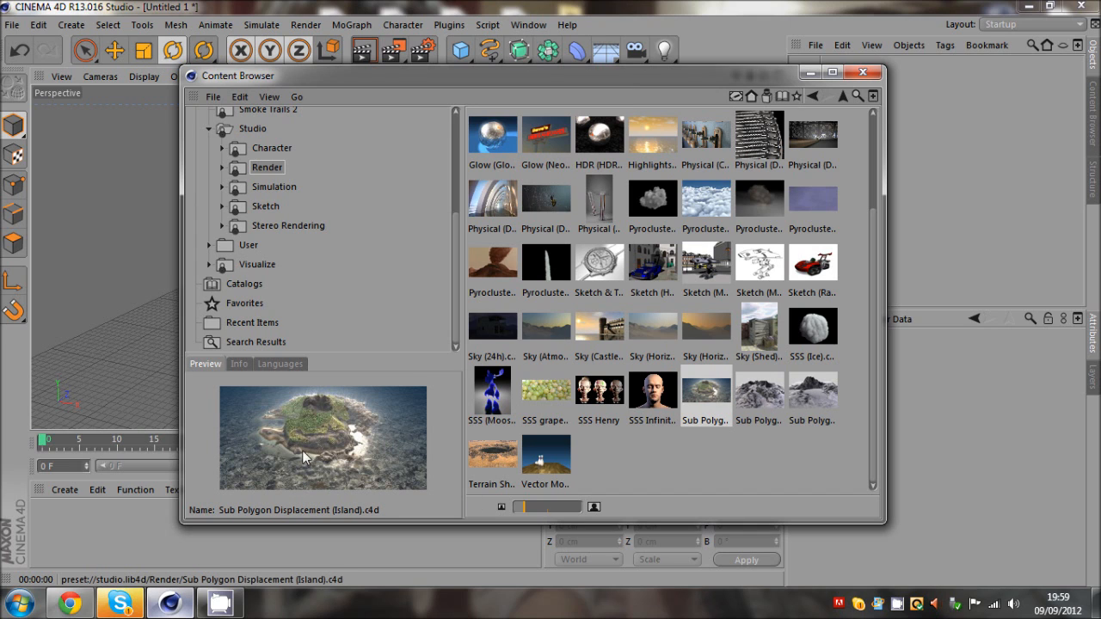
pyautogui.click(759, 389)
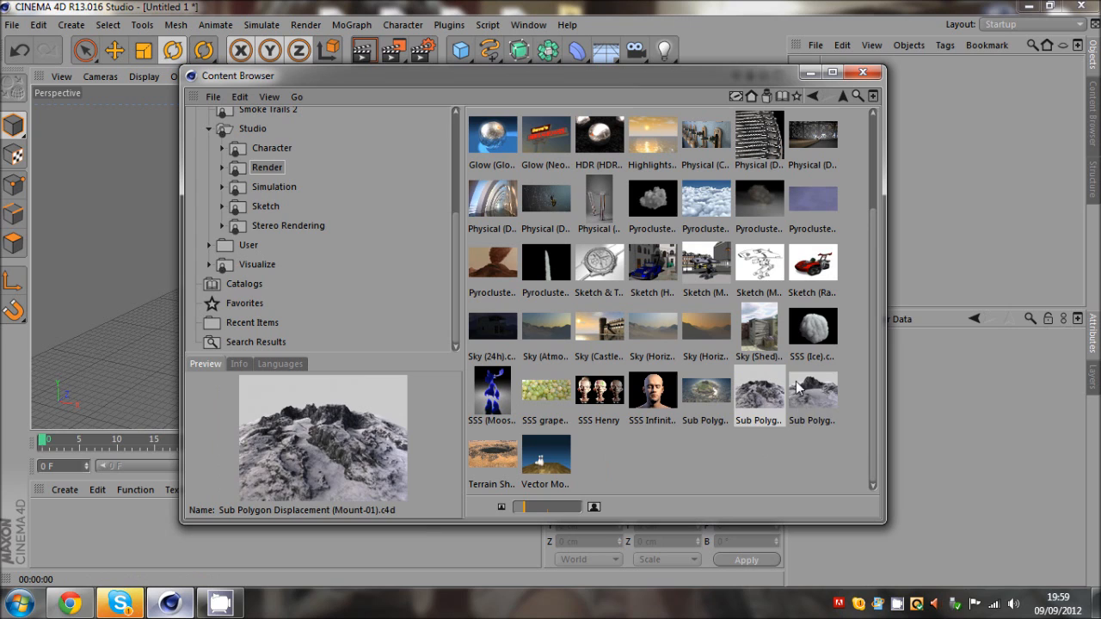
pyautogui.click(812, 327)
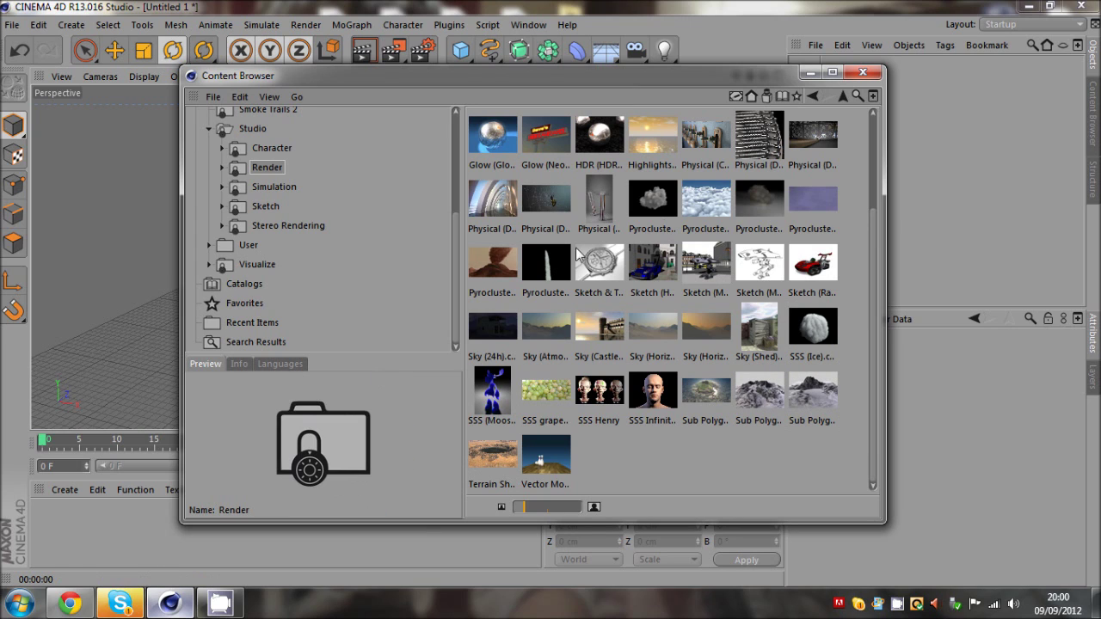
# Scrub through the fireball and waterfall Pyrocluster preview animations, then close the library
pyautogui.click(651, 198)
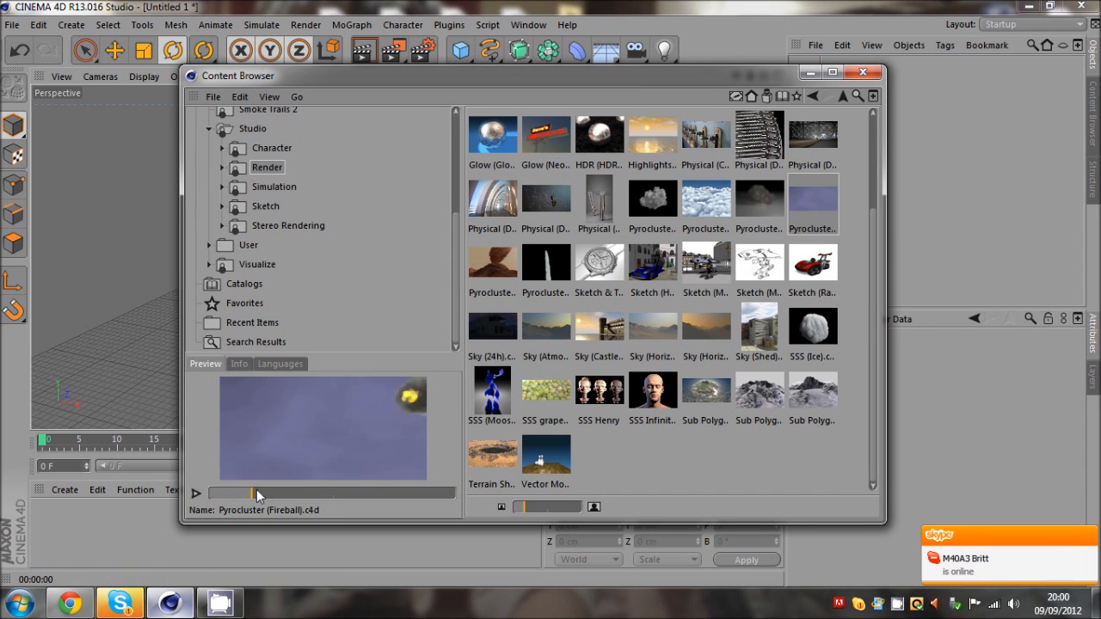
pyautogui.moveTo(258, 492); pyautogui.dragTo(313, 492)
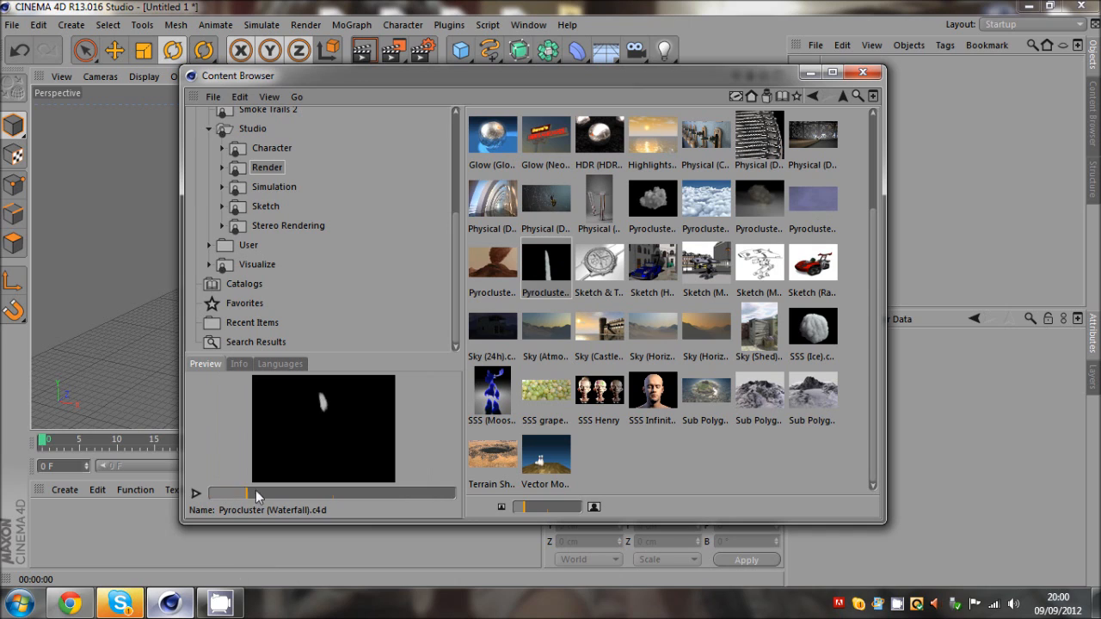
pyautogui.moveTo(258, 492); pyautogui.dragTo(395, 491)
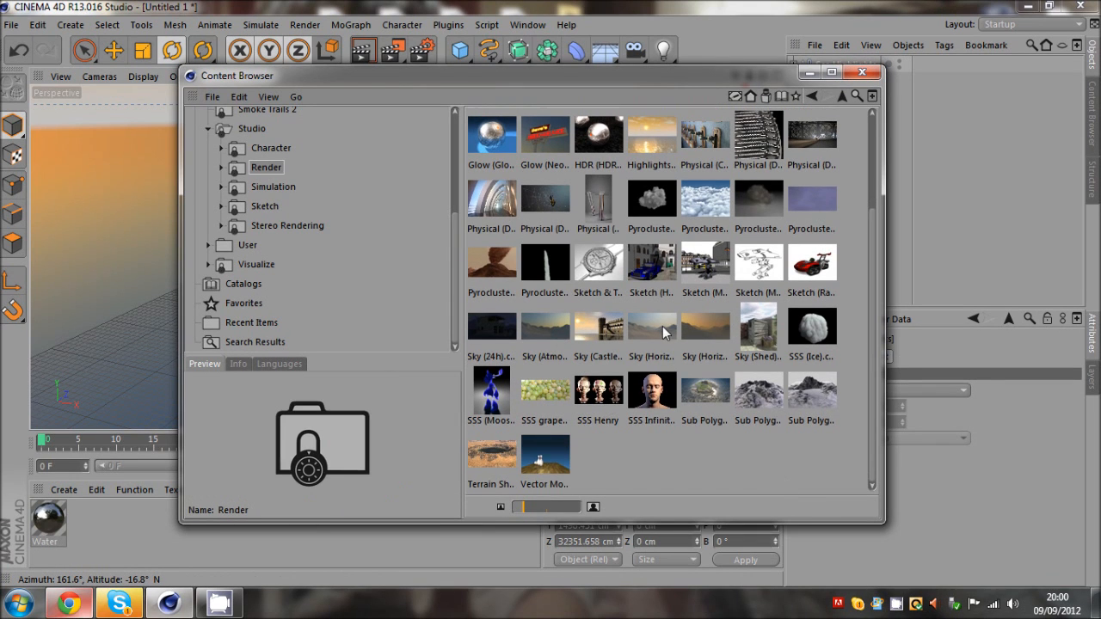
pyautogui.click(492, 325)
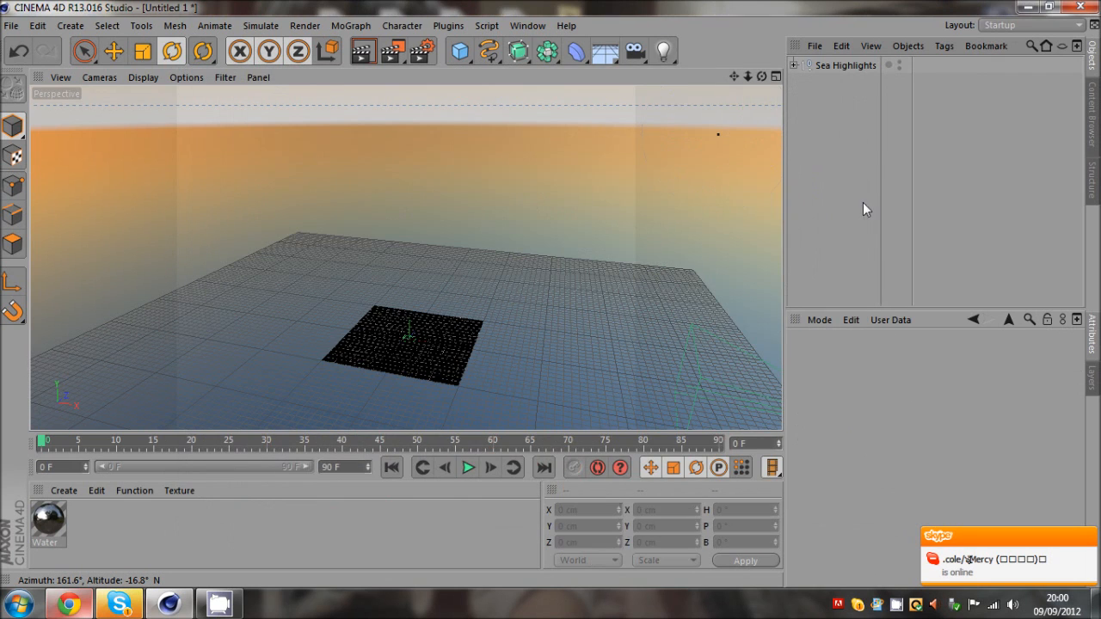
pyautogui.moveTo(857, 82)
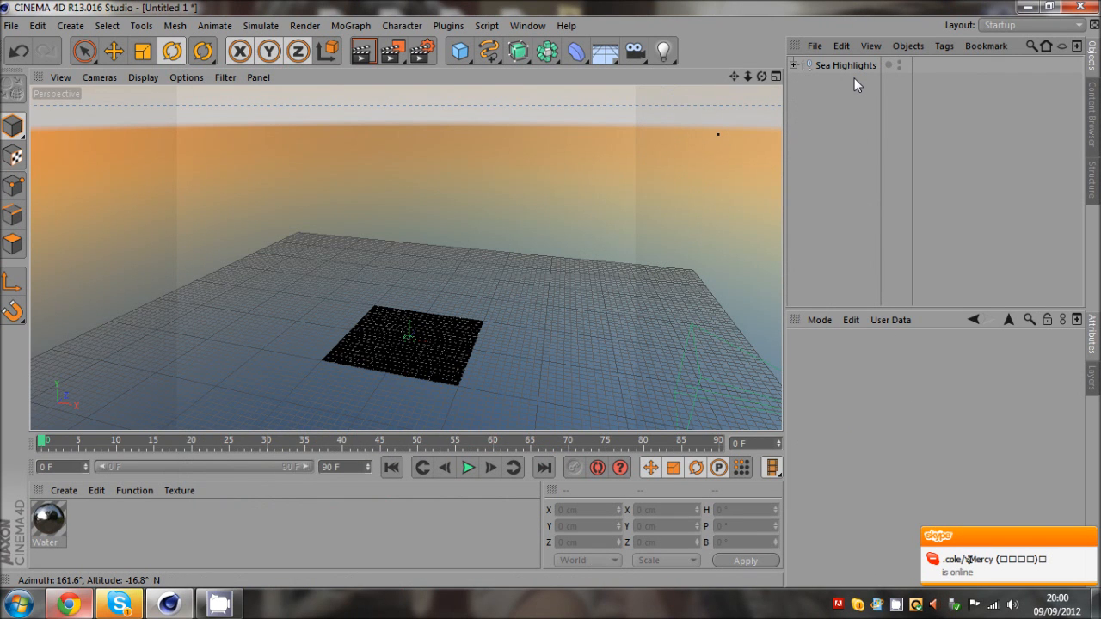
# Select the Sea Highlights null and reopen the Content Browser from the Window menu
pyautogui.click(846, 66)
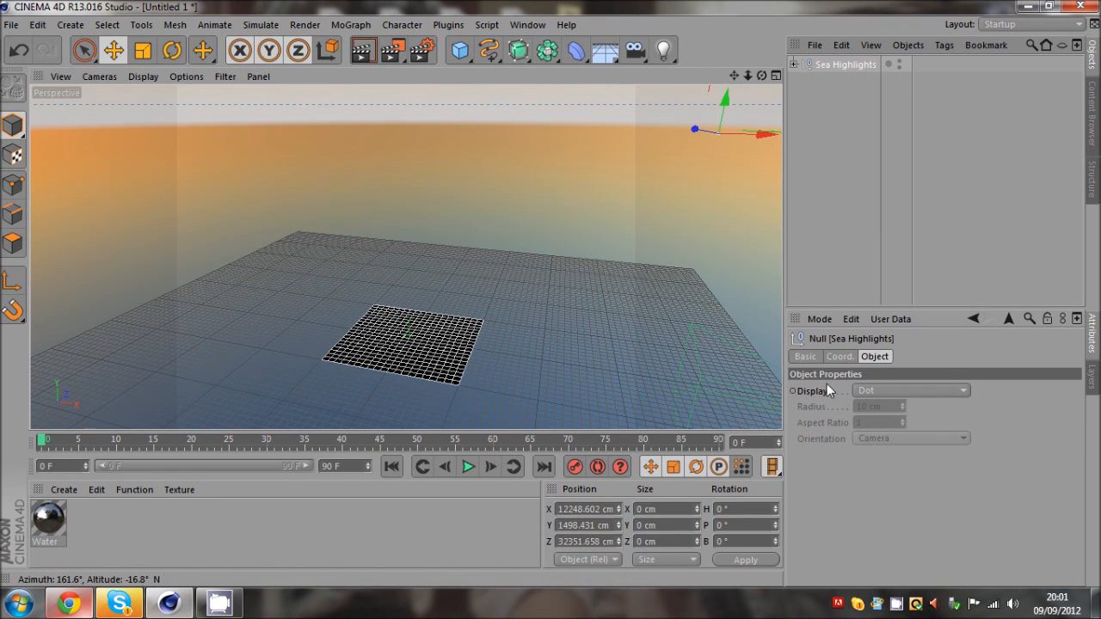
pyautogui.click(541, 26)
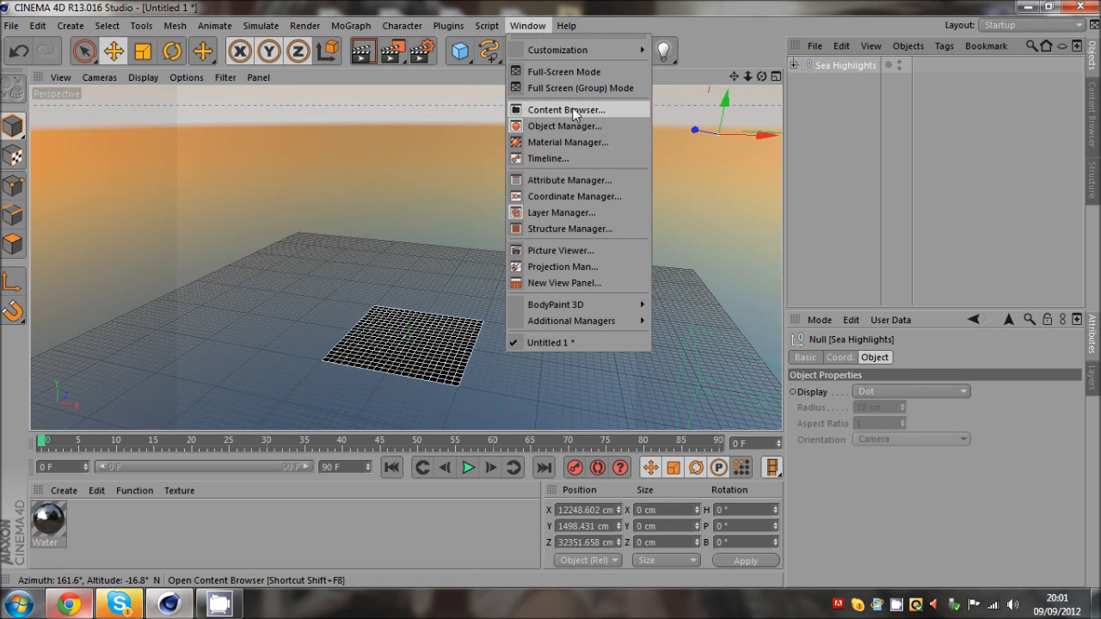
pyautogui.click(564, 110)
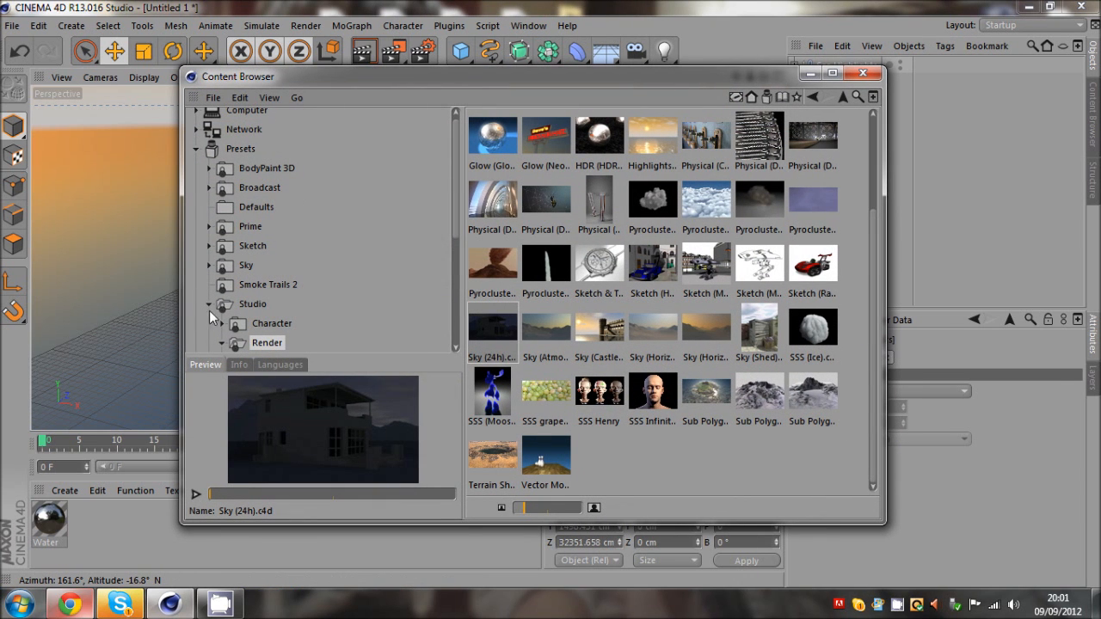
# Close the Content Browser and bring up the Window menu's manager list again
pyautogui.click(210, 304)
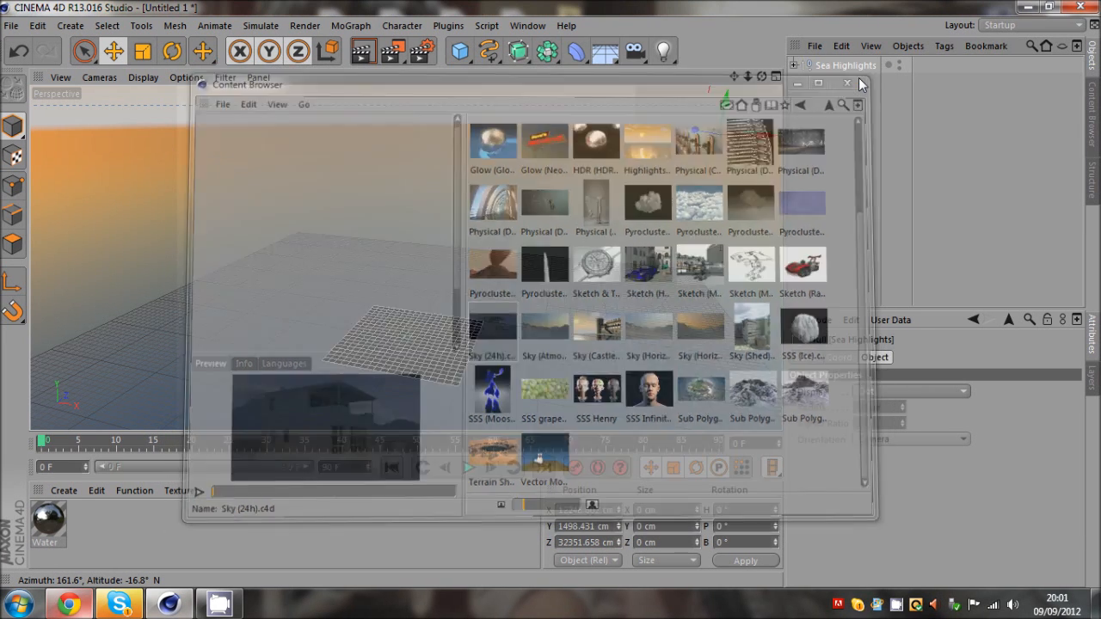
pyautogui.click(845, 83)
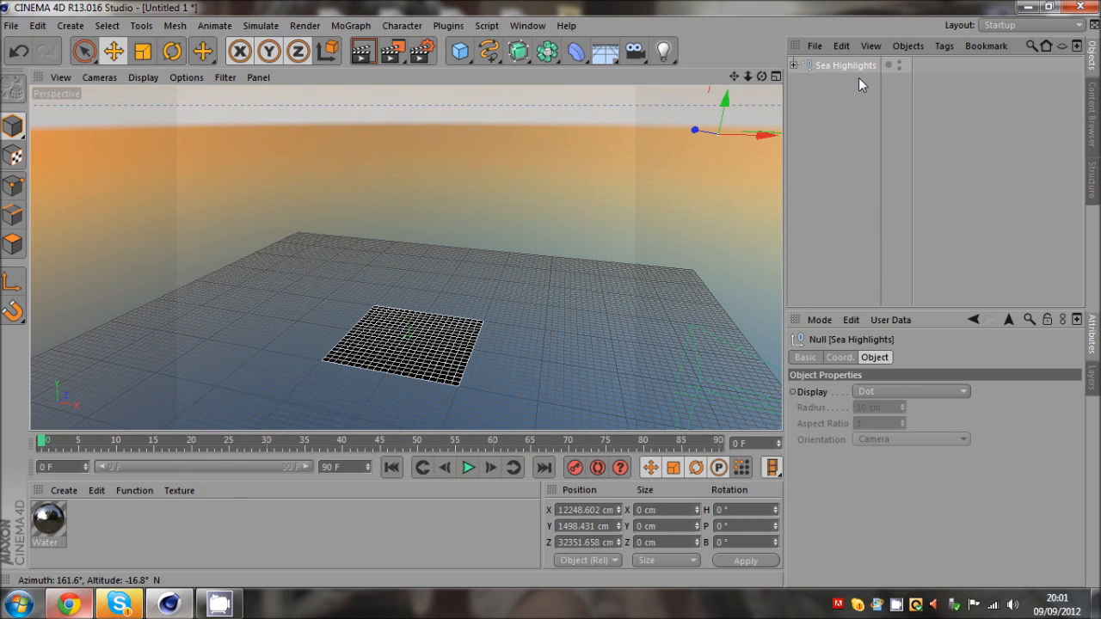
pyautogui.click(547, 26)
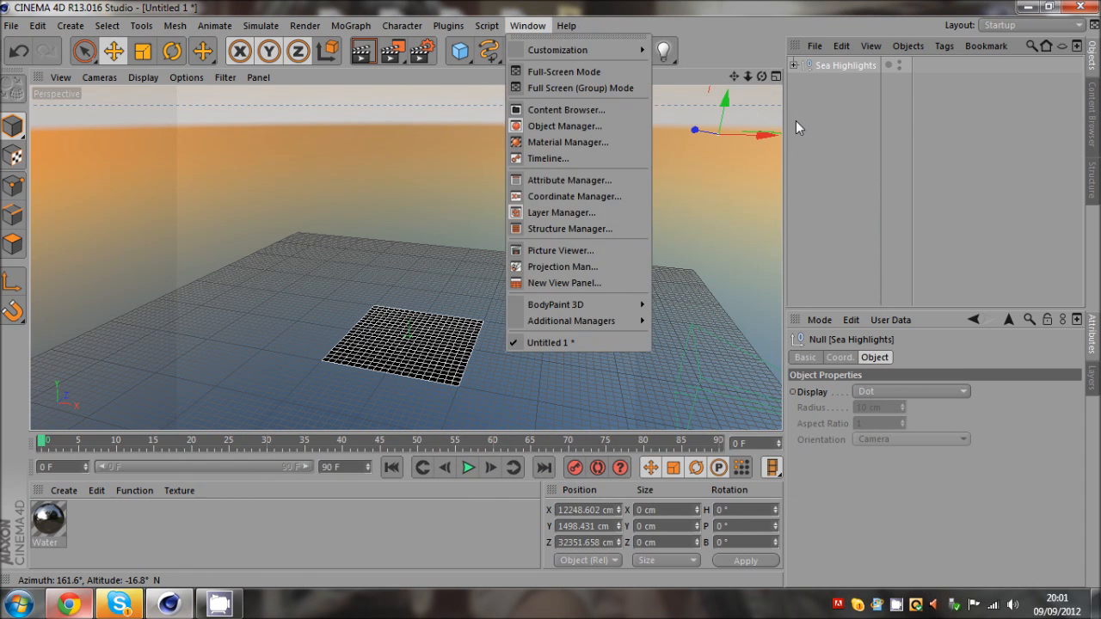